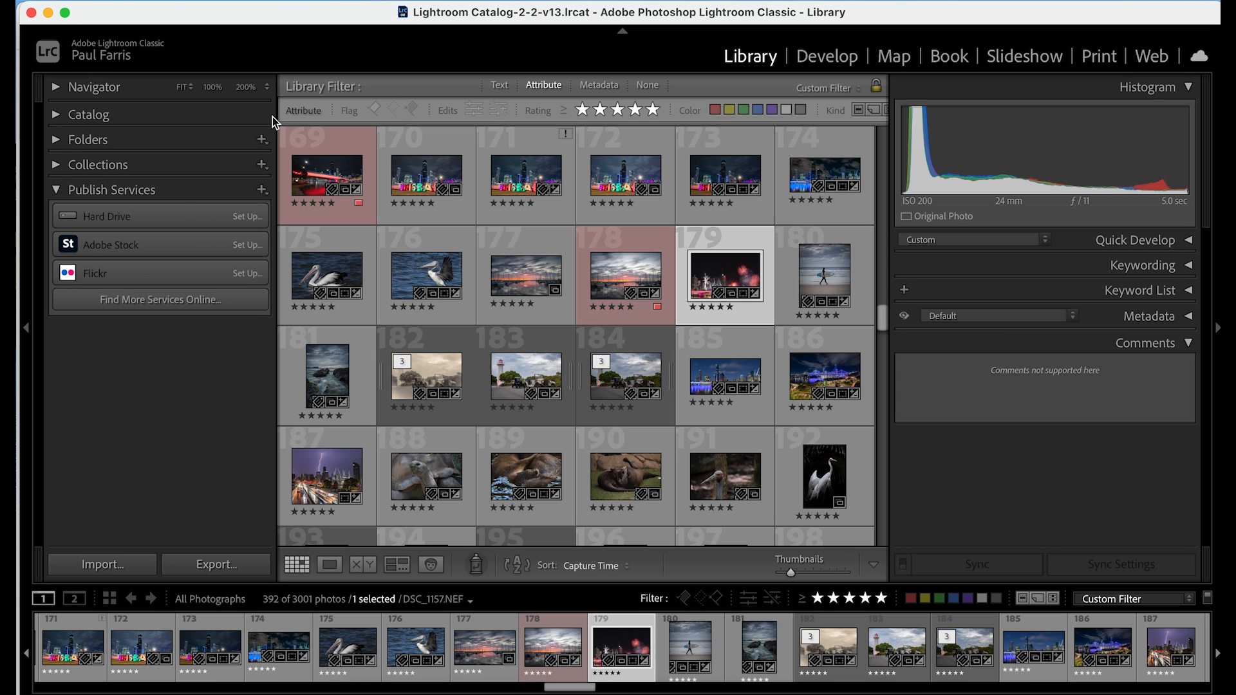
# Step: Peek at the catalog sources and collections list, then collapse them and the keywording options
pyautogui.click(89, 115)
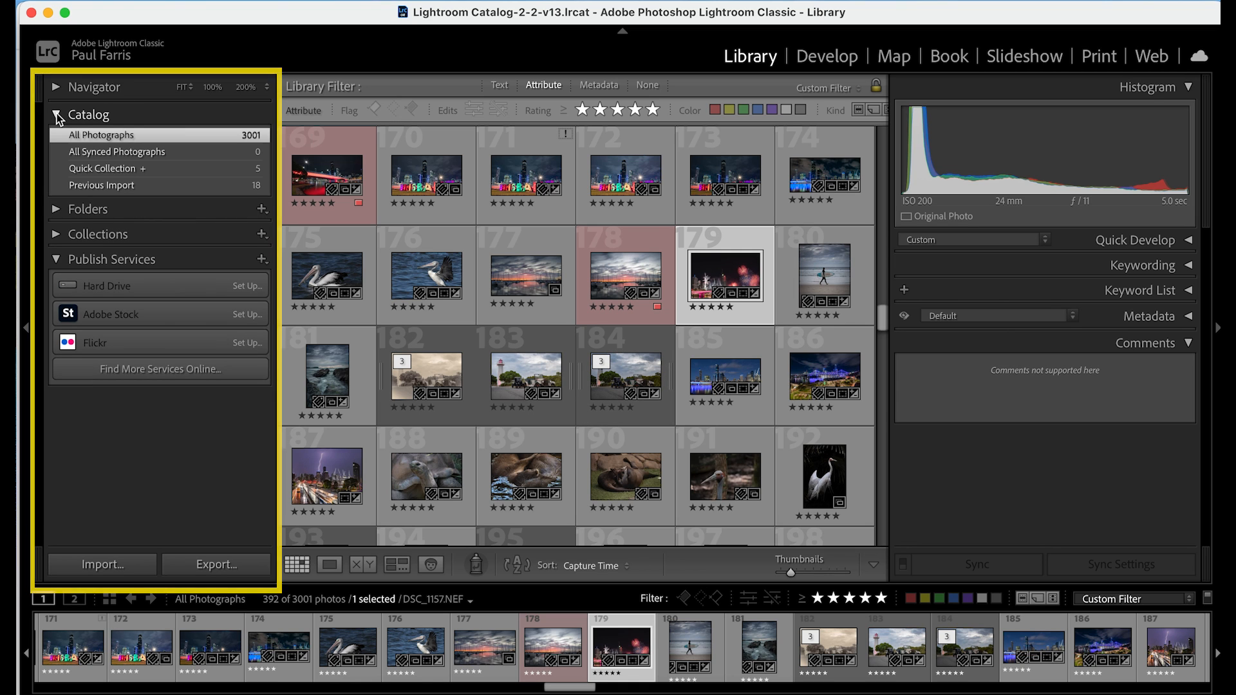
pyautogui.click(55, 114)
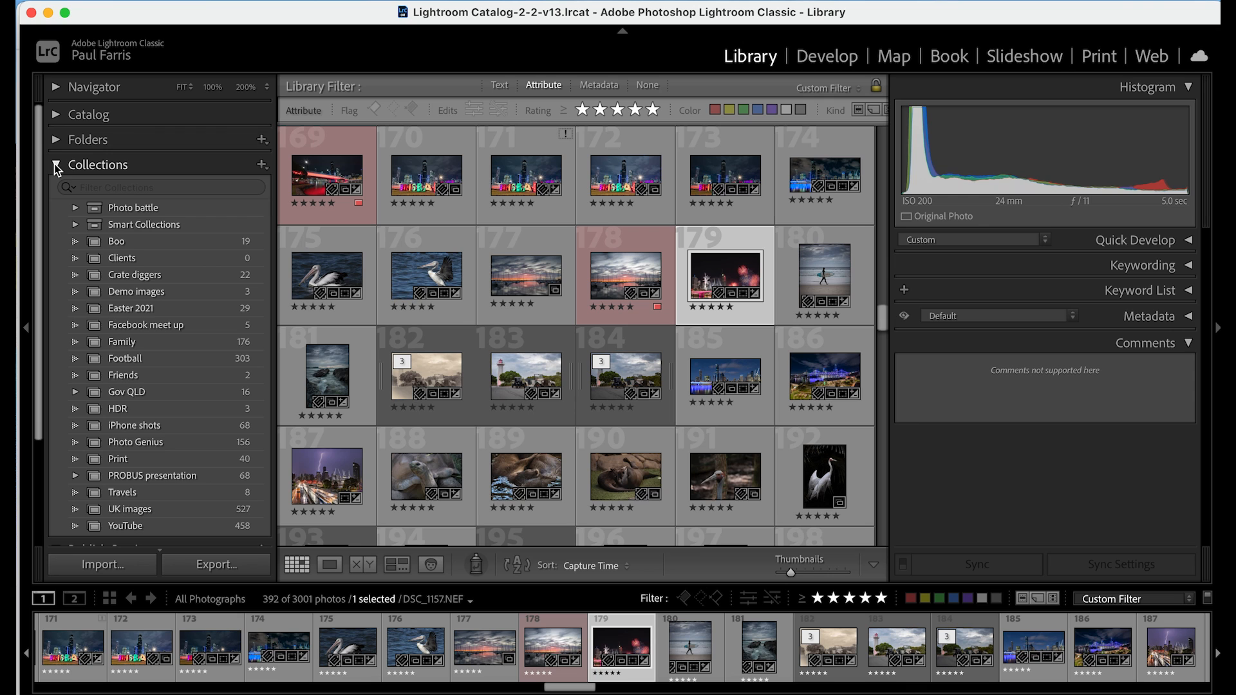
pyautogui.click(55, 165)
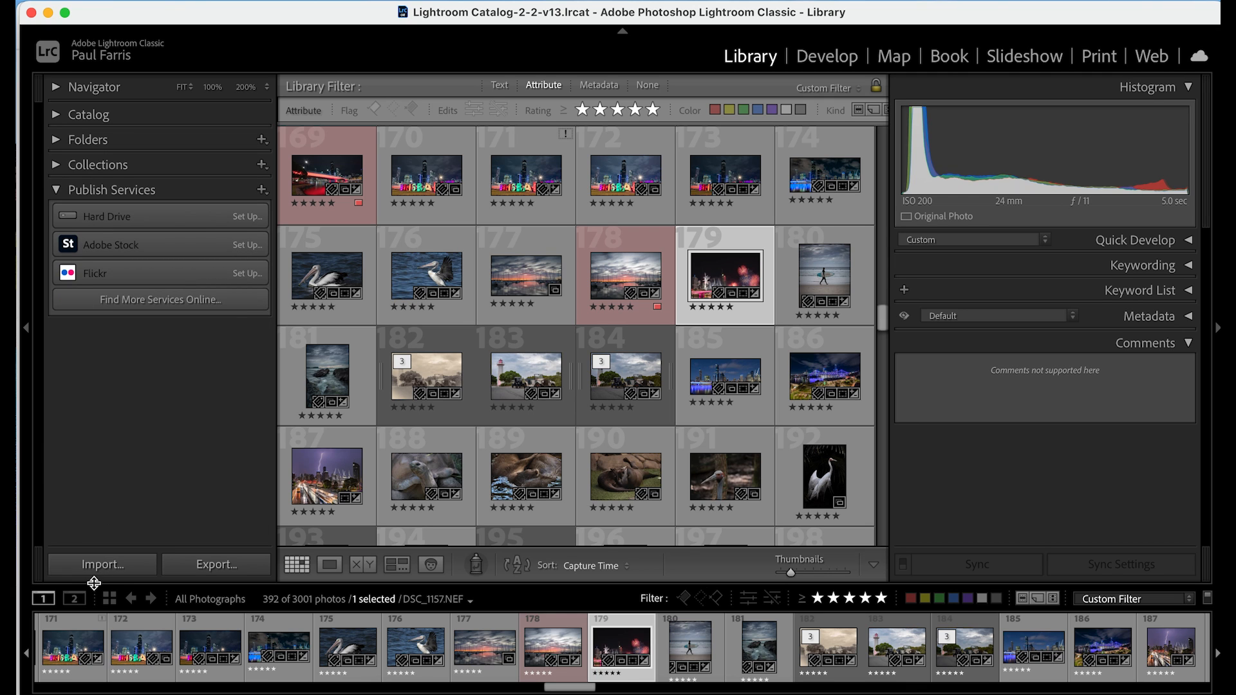
pyautogui.moveTo(212, 575)
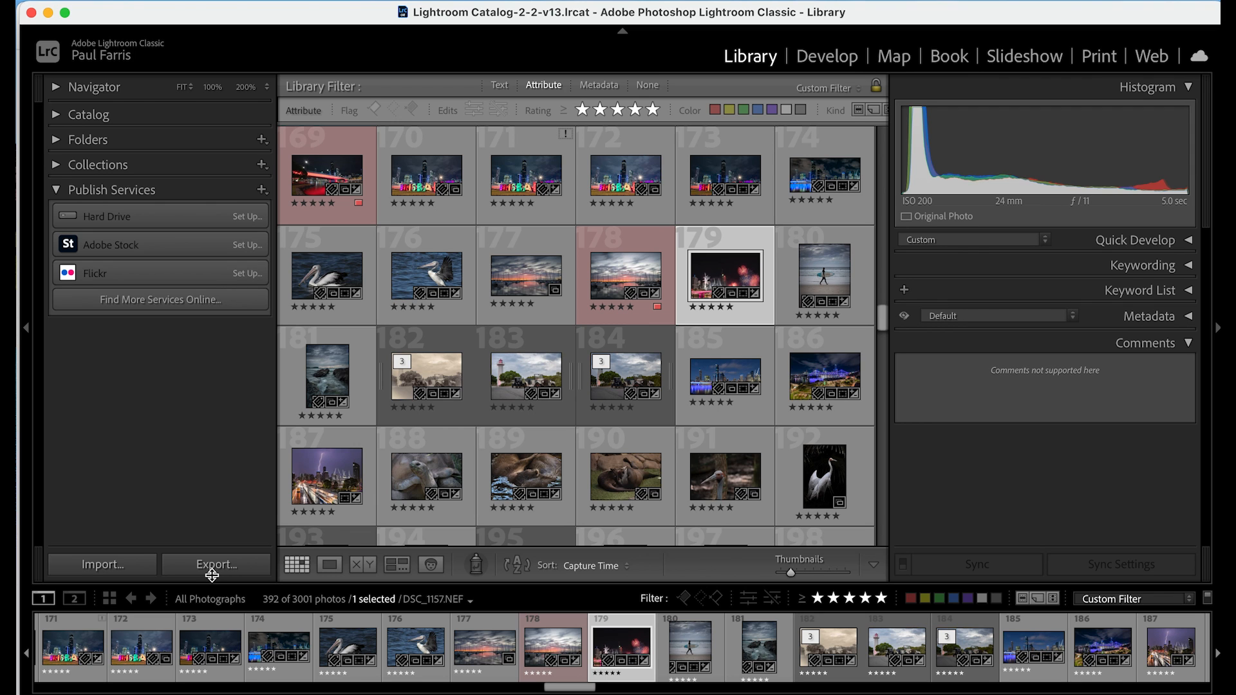
pyautogui.moveTo(903, 164)
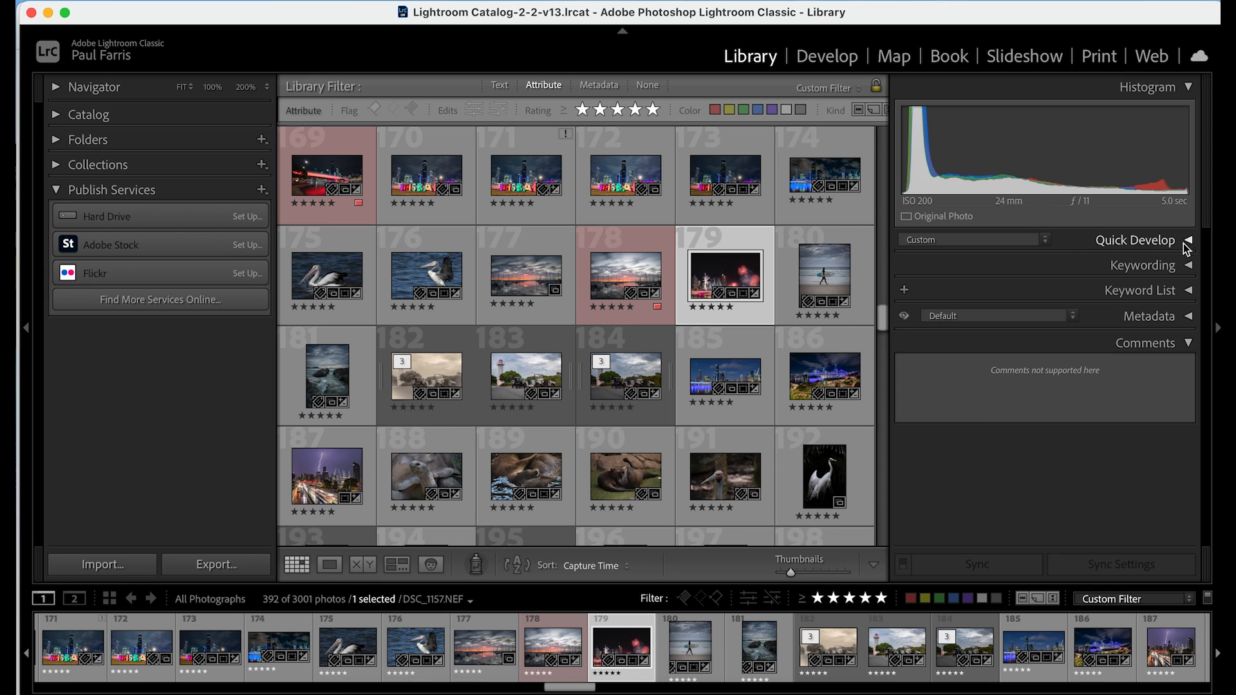
pyautogui.moveTo(1189, 246)
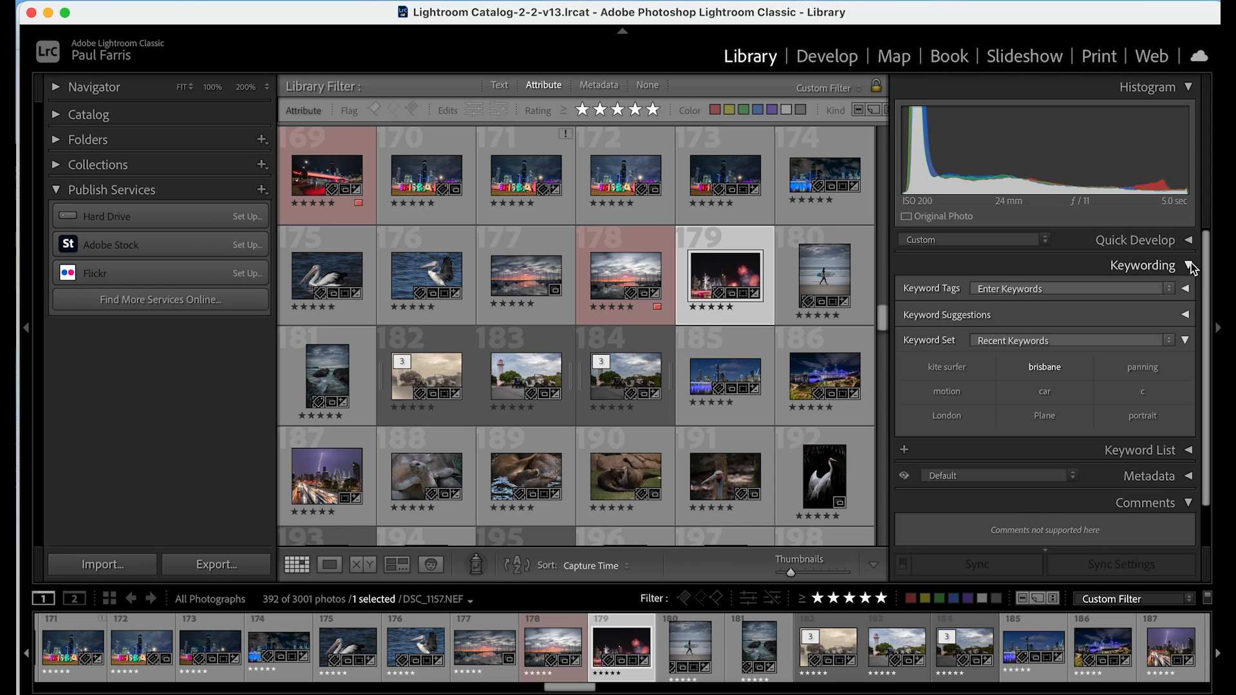
pyautogui.click(1189, 267)
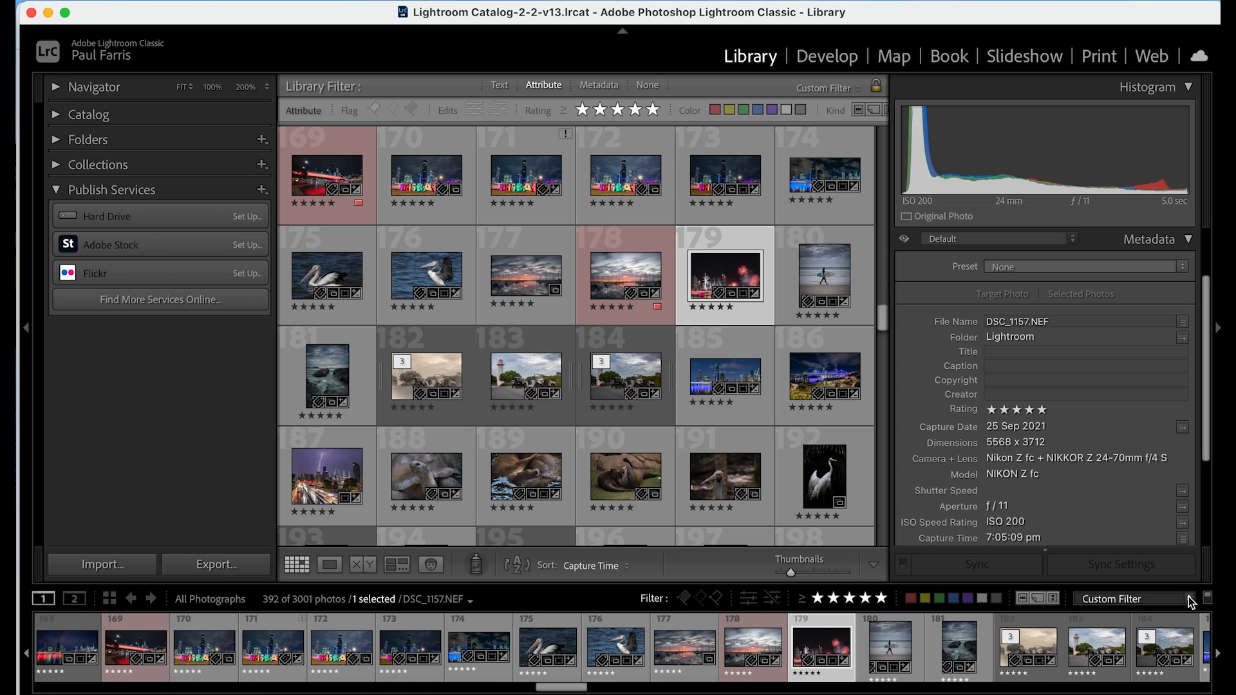
# Step: Review the filmstrip filter presets list and dismiss it without choosing one
pyautogui.click(1133, 599)
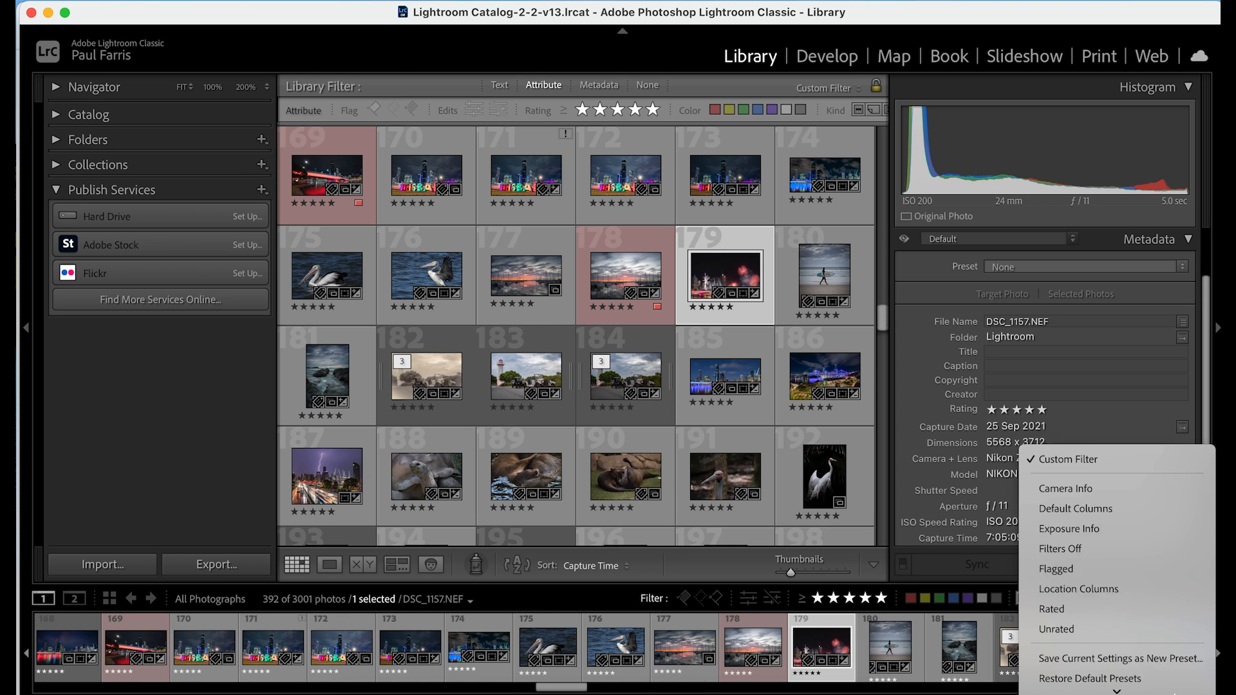
pyautogui.moveTo(1053, 597)
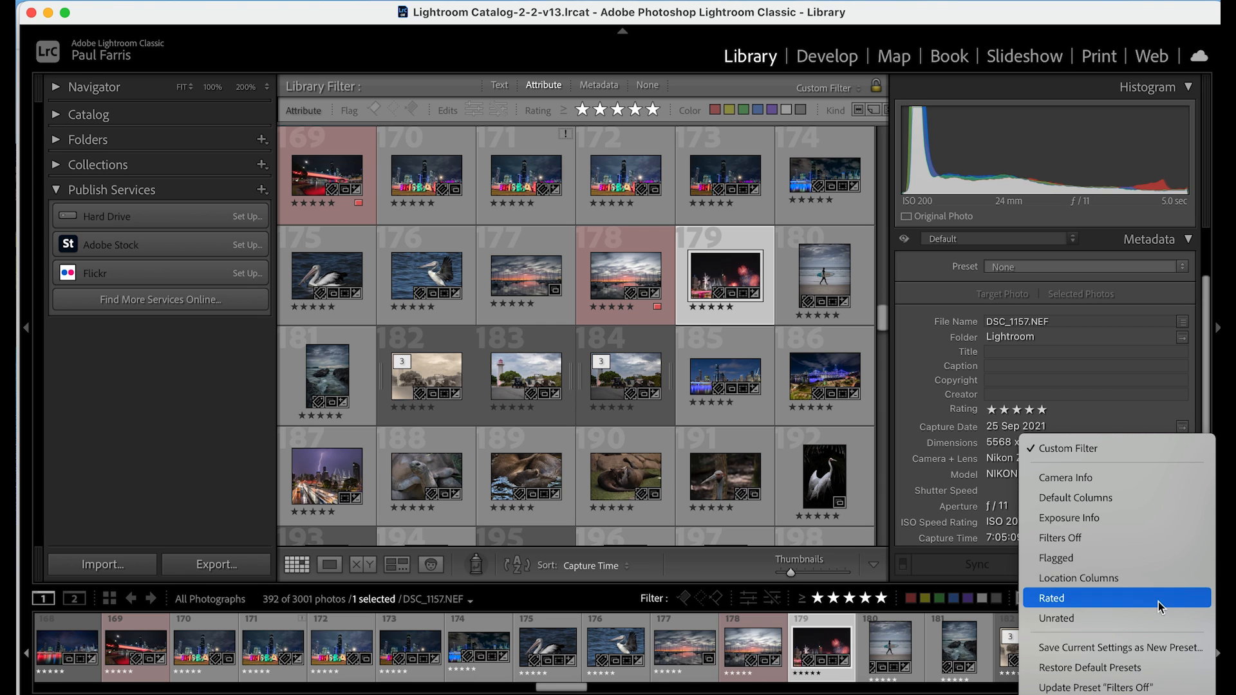
pyautogui.click(1052, 597)
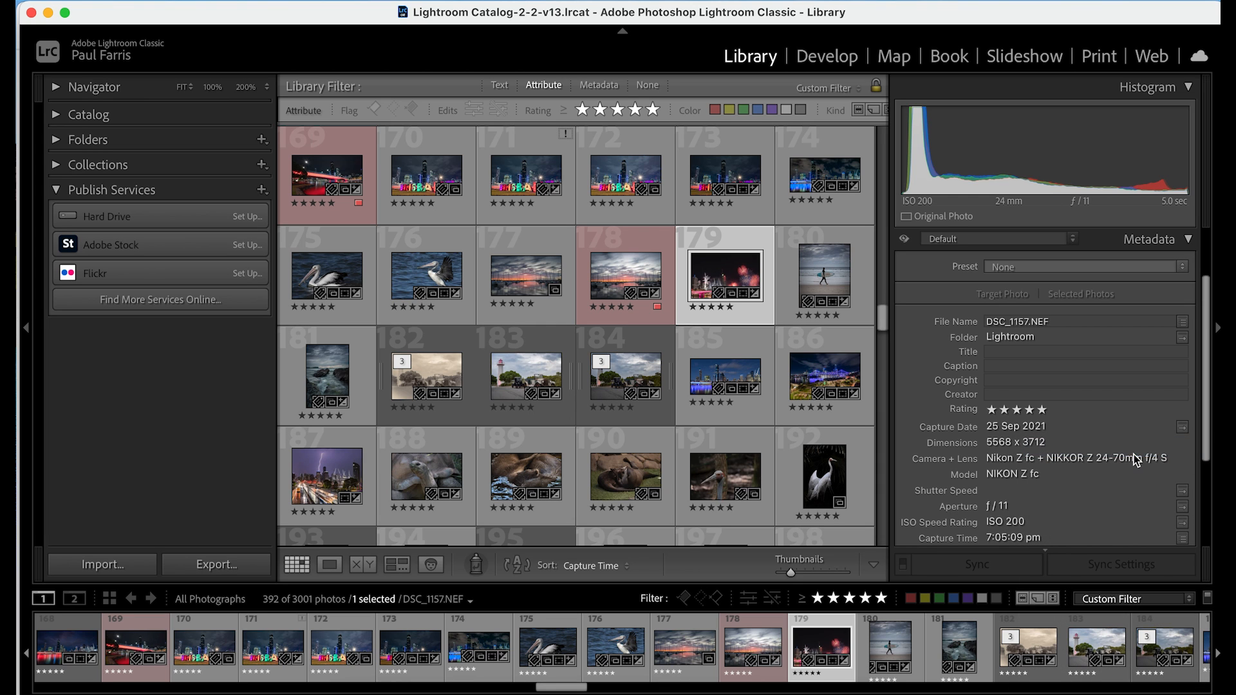
pyautogui.click(329, 564)
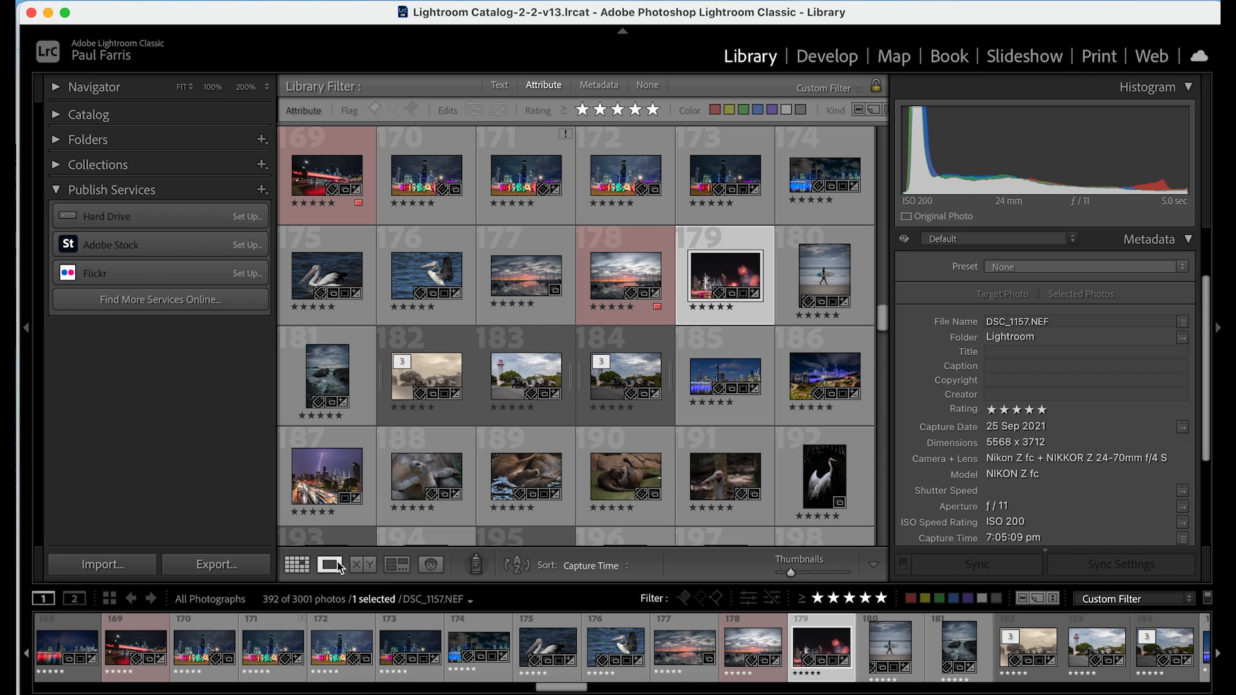
pyautogui.click(328, 565)
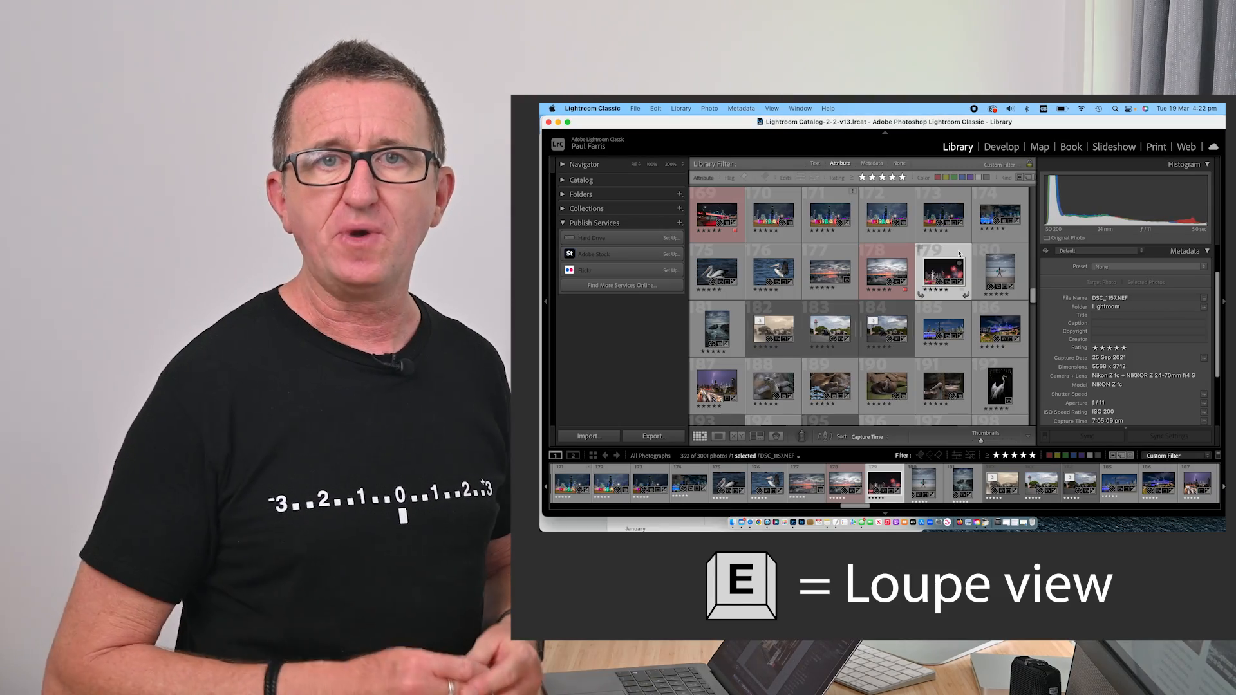
# Step: Switch to Loupe view (E) to show the fireworks photo on its own
pyautogui.press('e')
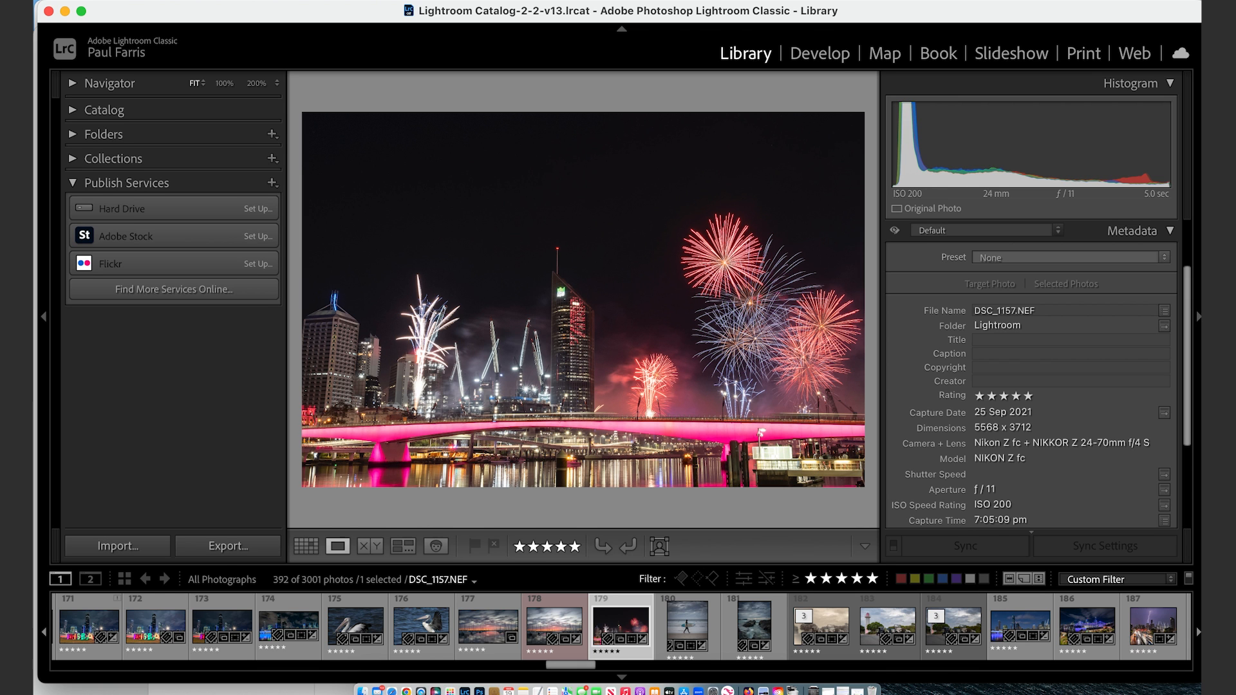
# Step: Hide the side panels to enlarge the photo, briefly revealing the right panel
pyautogui.press('g')
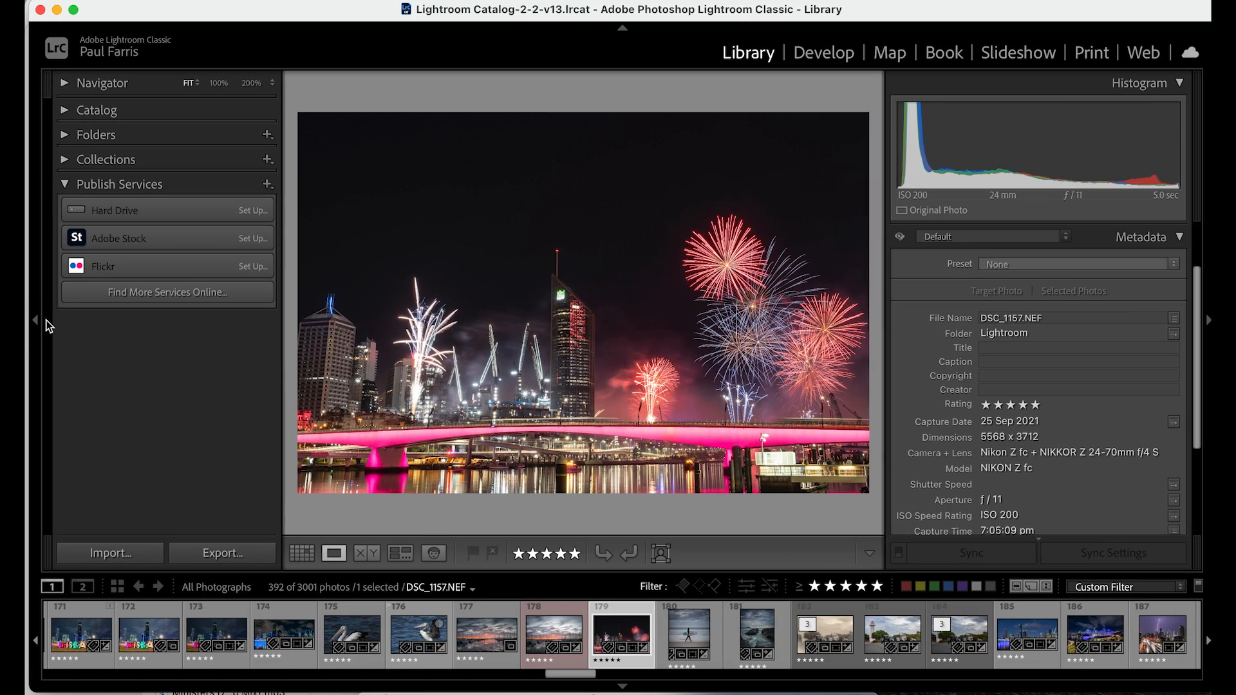
pyautogui.click(35, 321)
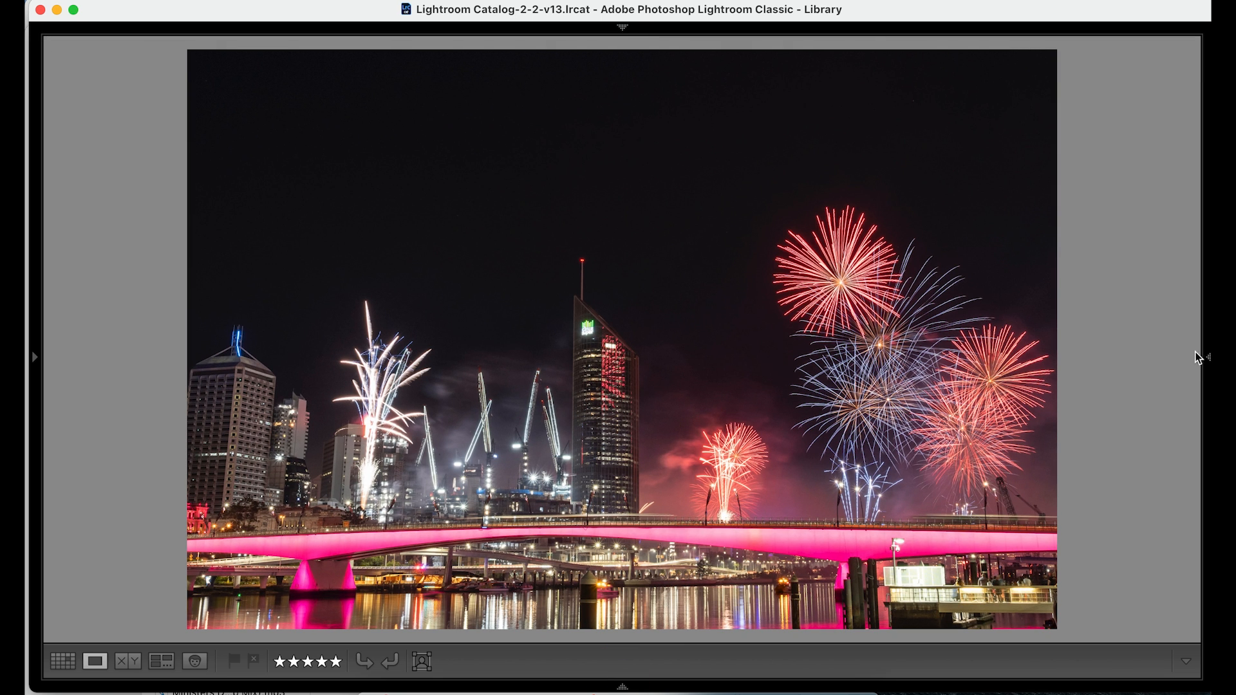
pyautogui.click(1209, 356)
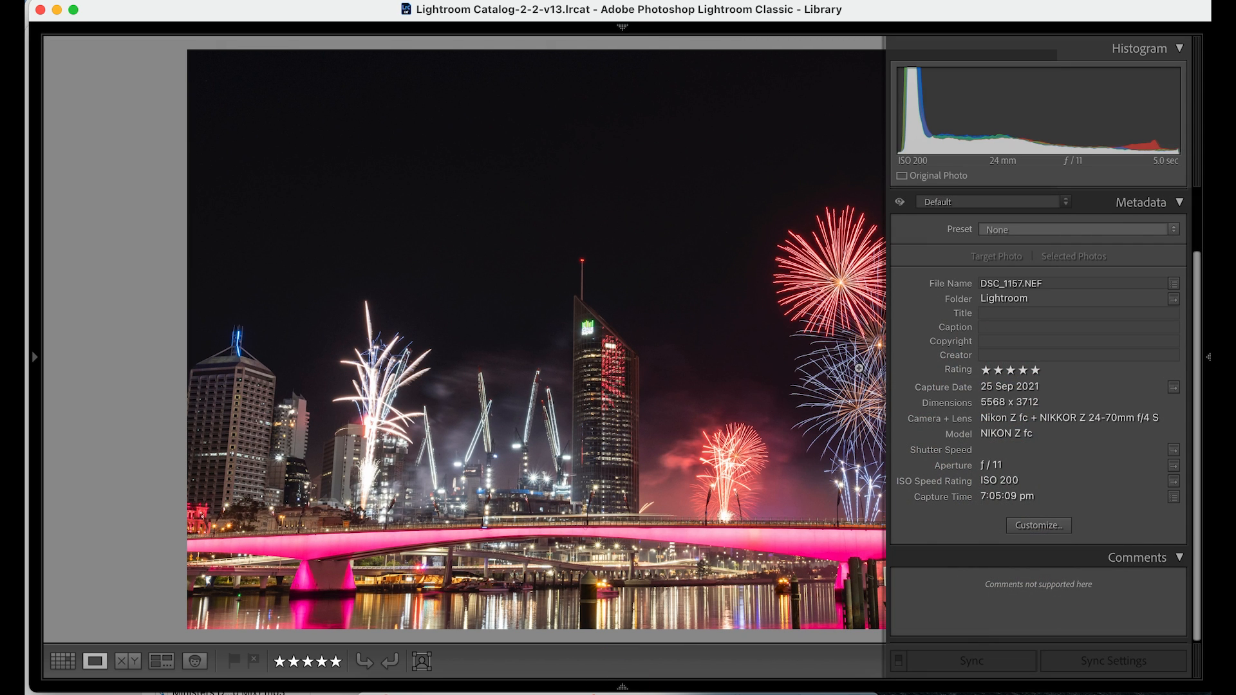
pyautogui.click(1208, 357)
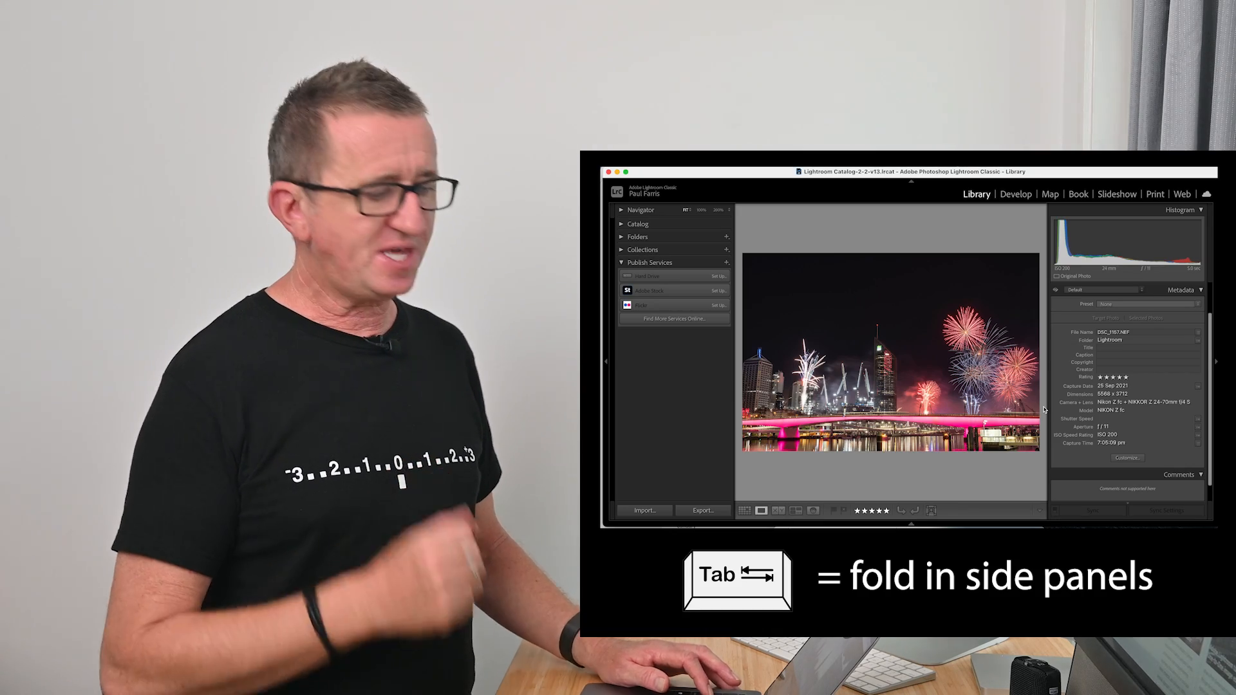
# Step: Toggle the side panels back with Tab
pyautogui.press('Tab')
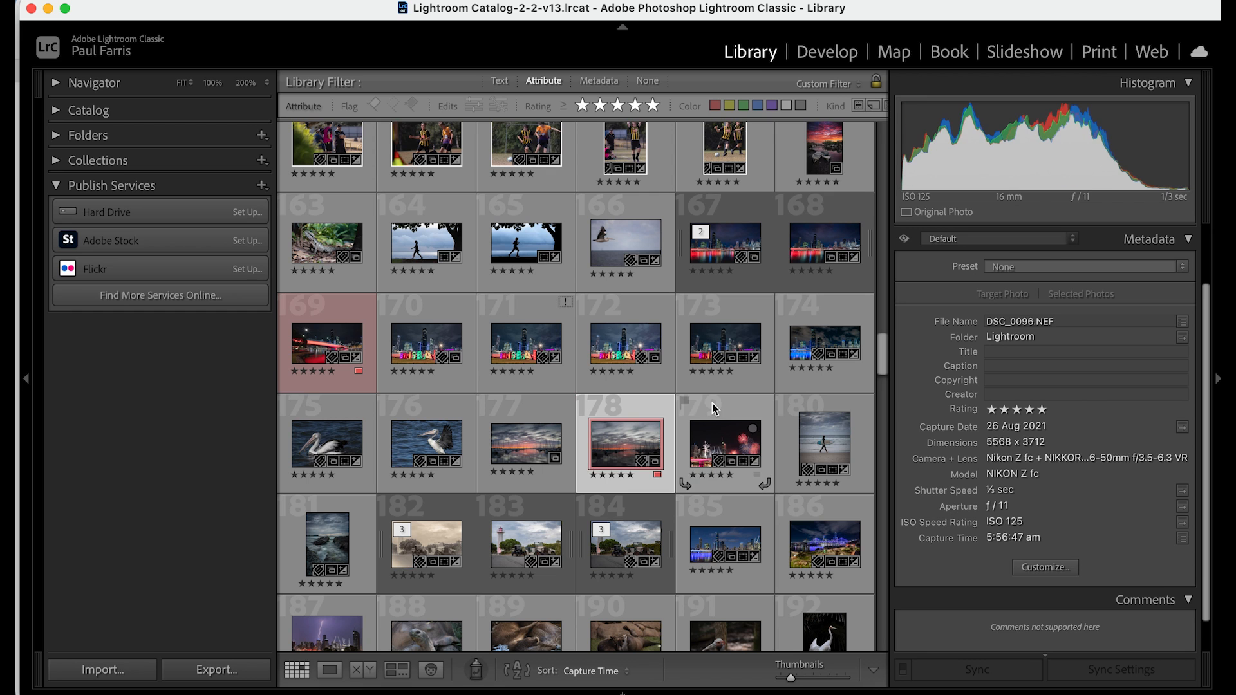
pyautogui.moveTo(827, 51)
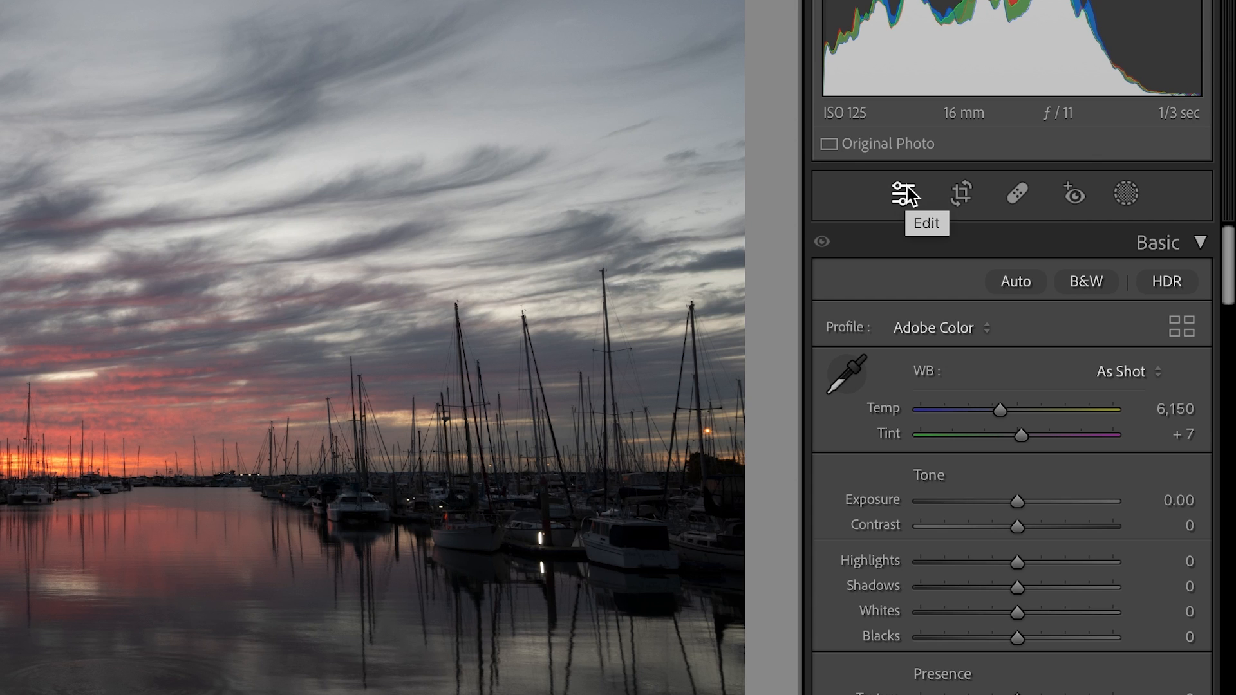
pyautogui.moveTo(1017, 197)
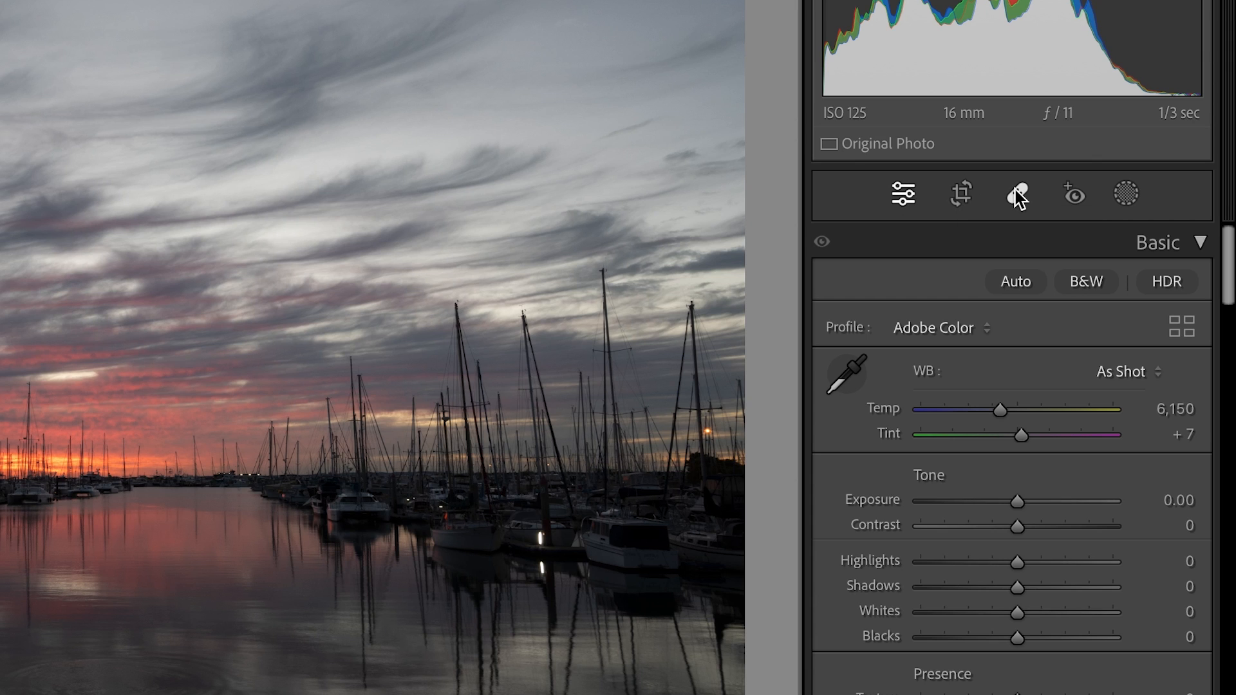
pyautogui.moveTo(1073, 194)
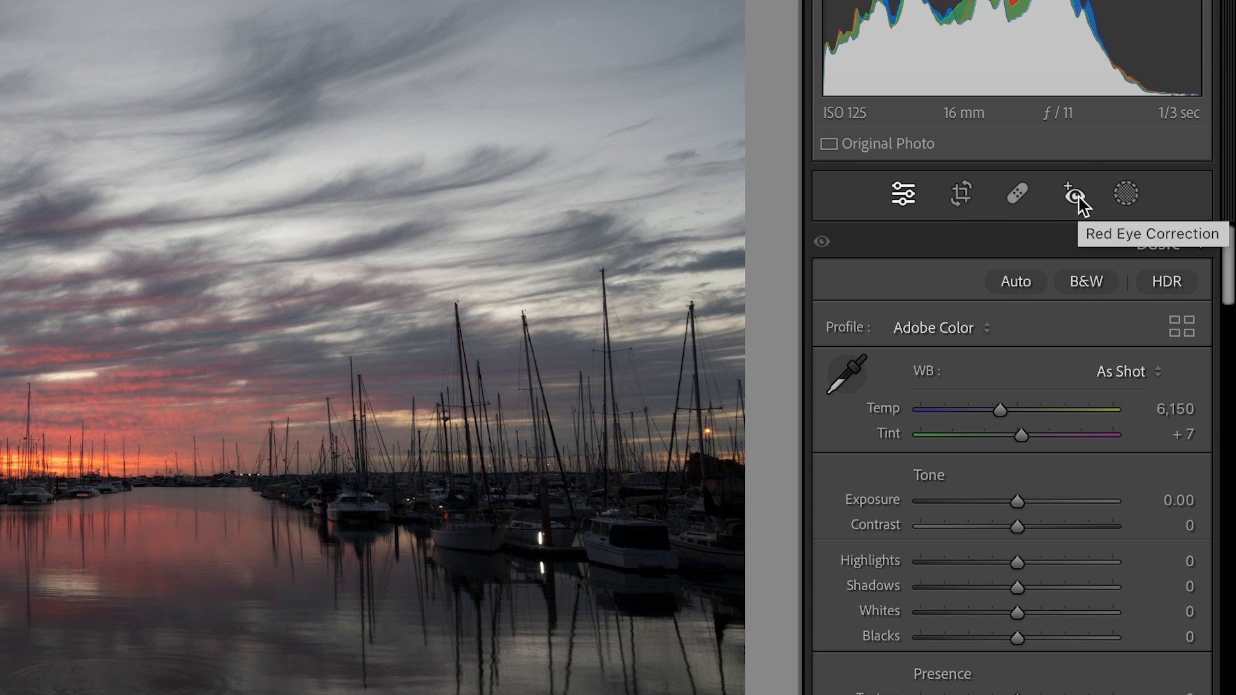
pyautogui.moveTo(1127, 194)
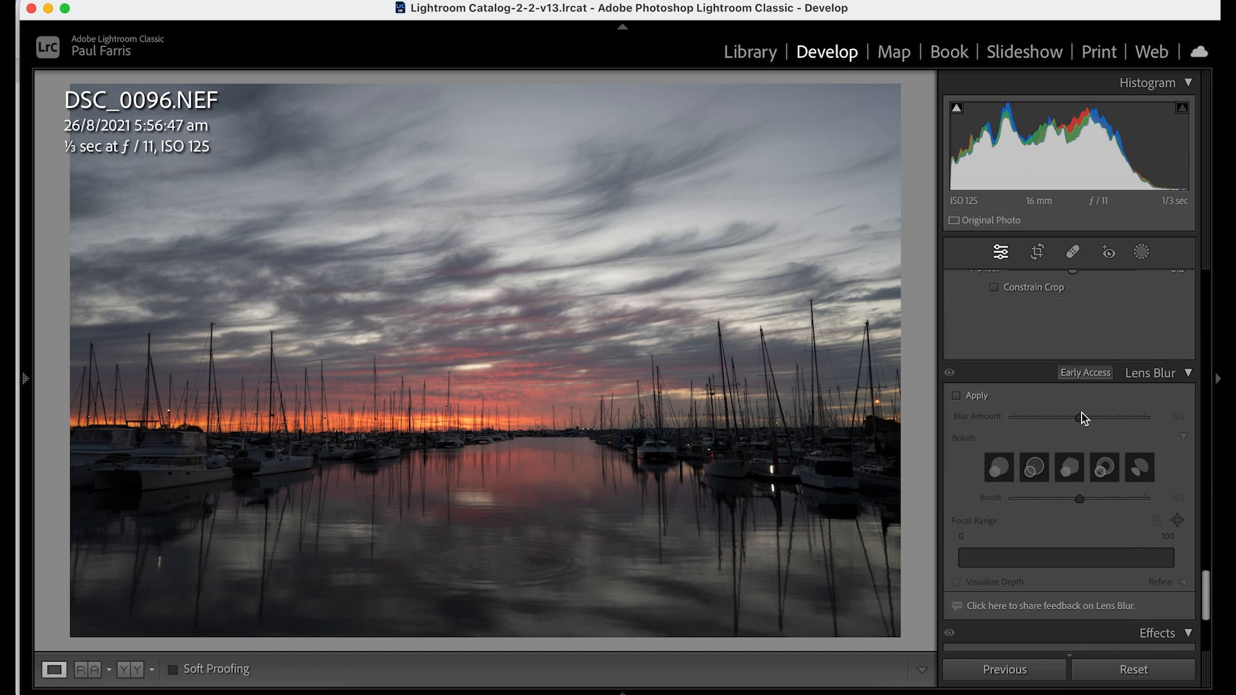
# Step: Scroll the Develop panels down toward the Lens Blur adjustments
pyautogui.scroll(-3)
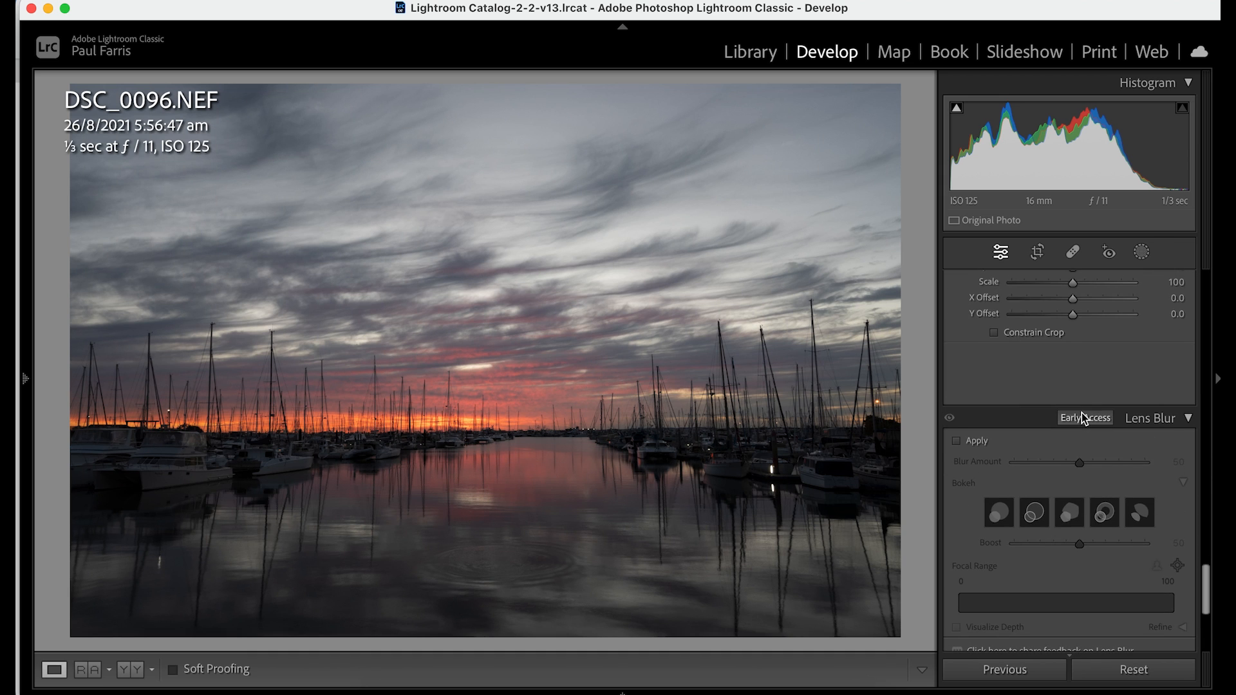
pyautogui.click(1000, 252)
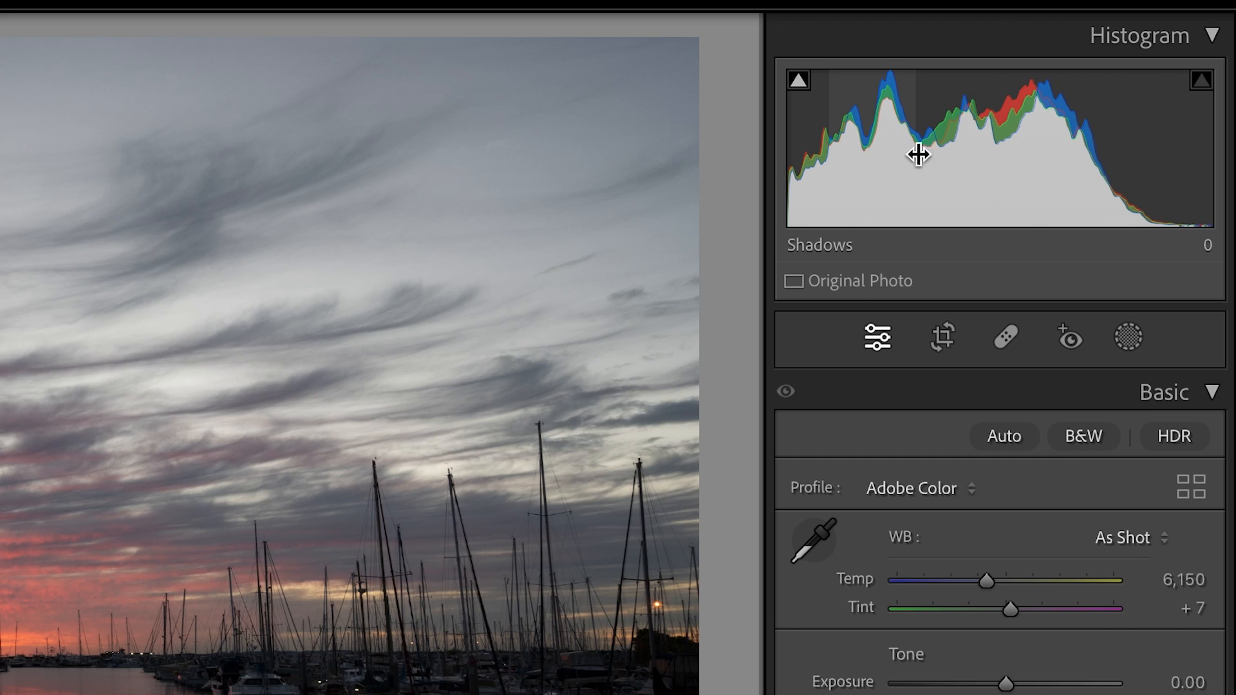
pyautogui.moveTo(983, 163)
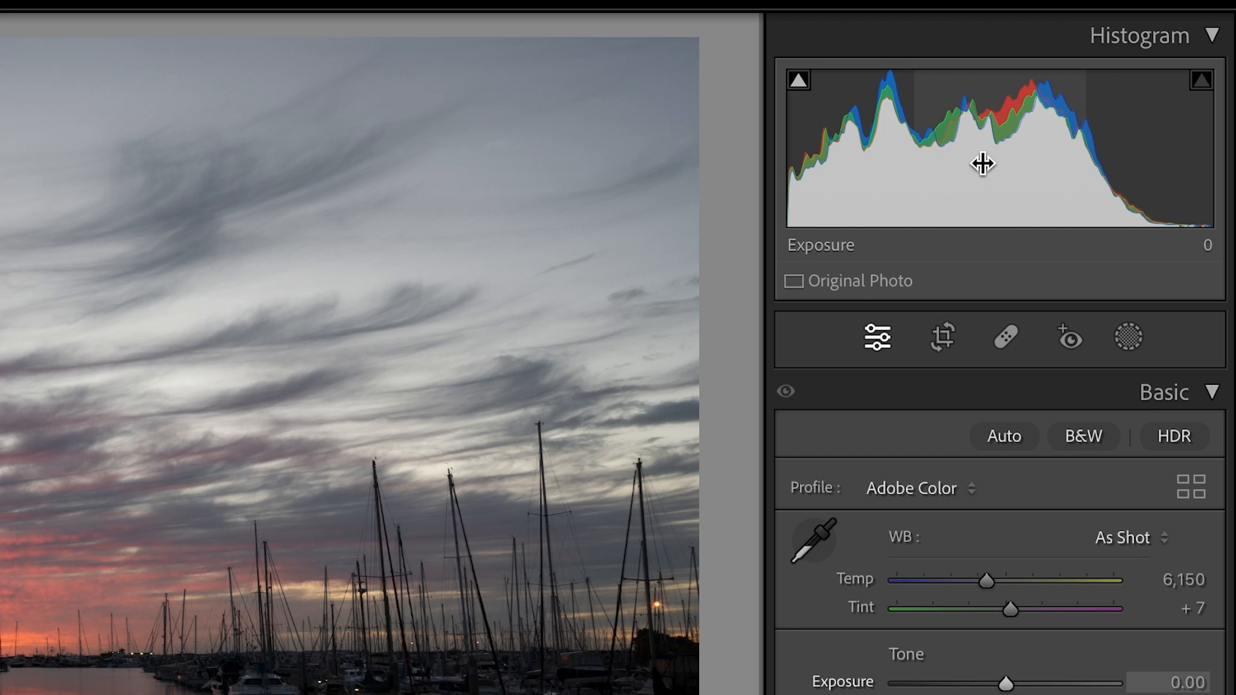
pyautogui.moveTo(1111, 162)
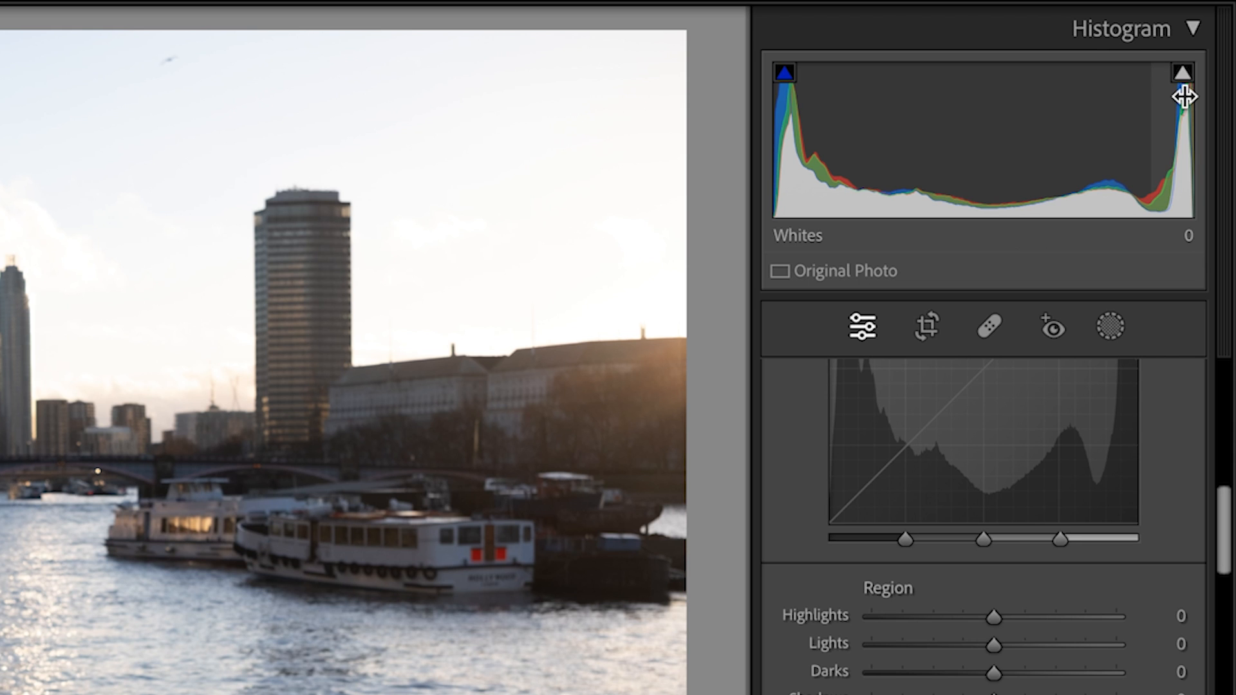
# Step: Turn on highlight clipping to show where the brightest whites are blown out
pyautogui.click(1180, 72)
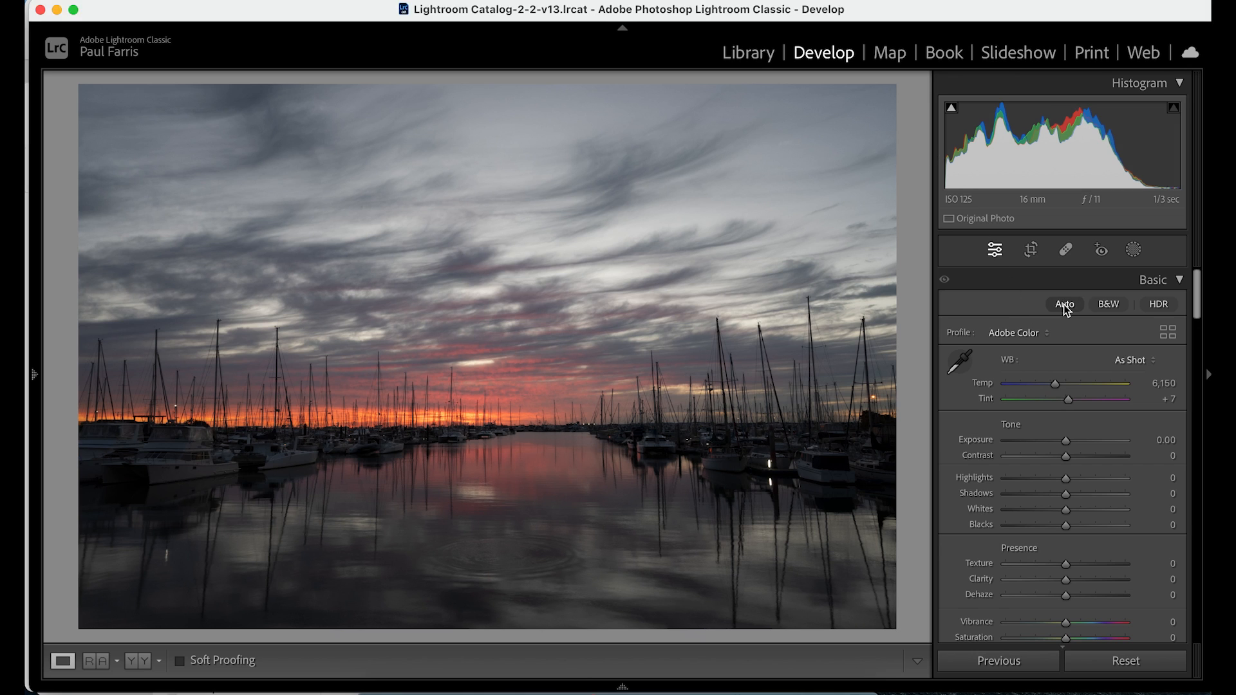
# Step: Try automatic tone settings on the marina photo, then reset all adjustments
pyautogui.click(1065, 304)
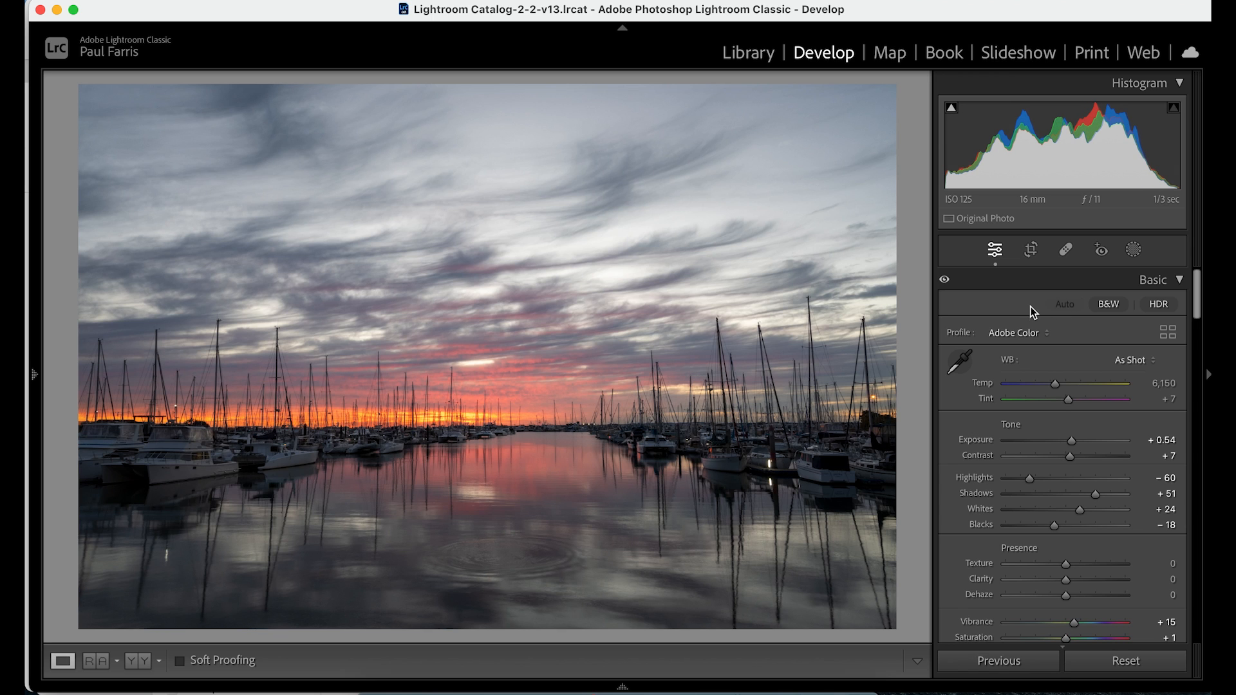
pyautogui.scroll(-3)
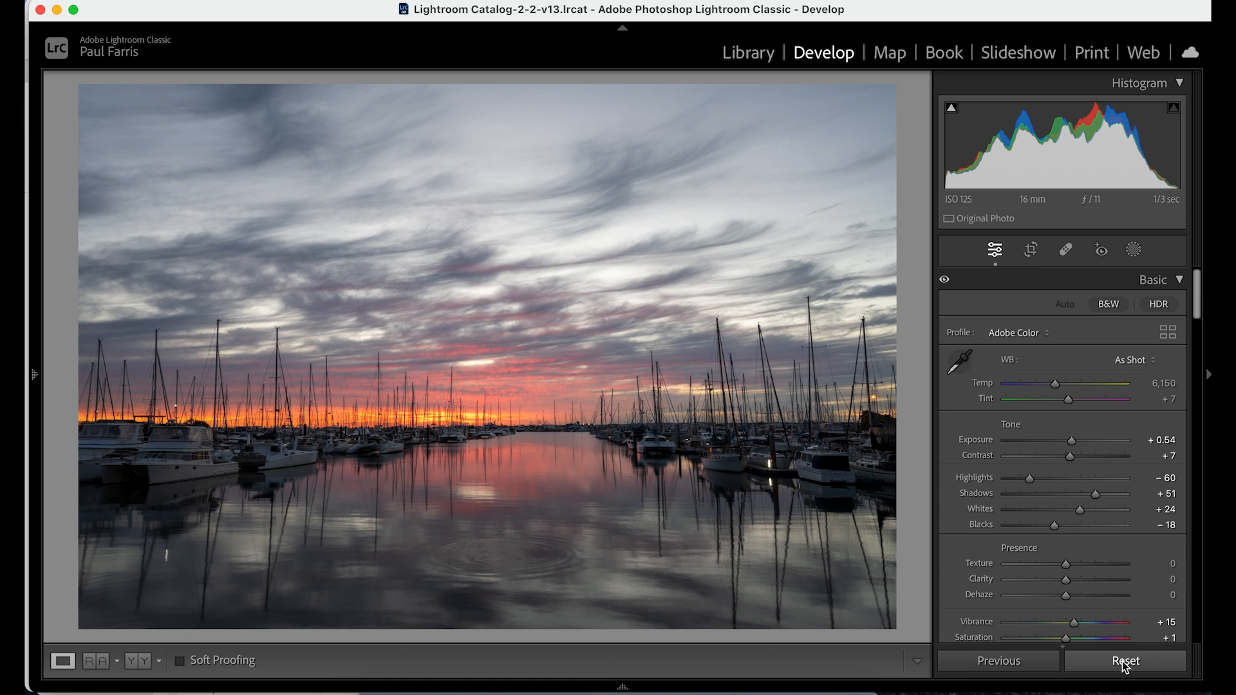
pyautogui.click(1124, 661)
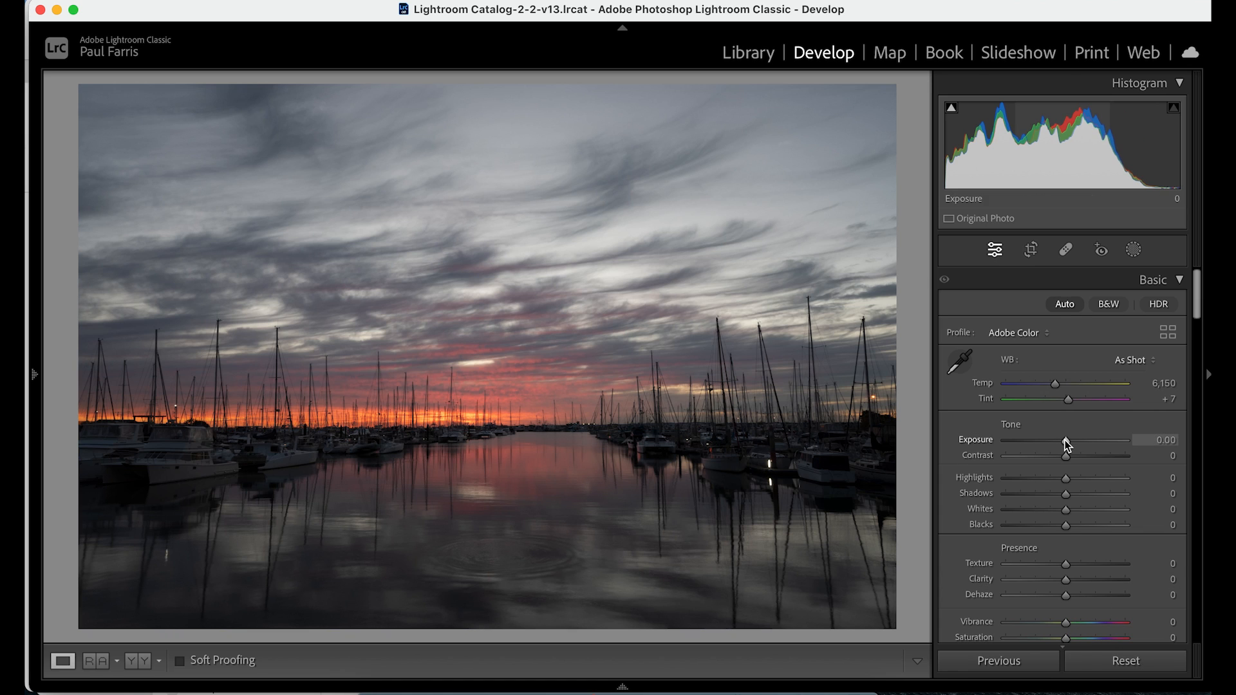
# Step: Raise Exposure on the marina photo to +2.05
pyautogui.moveTo(1065, 441); pyautogui.dragTo(1092, 441)
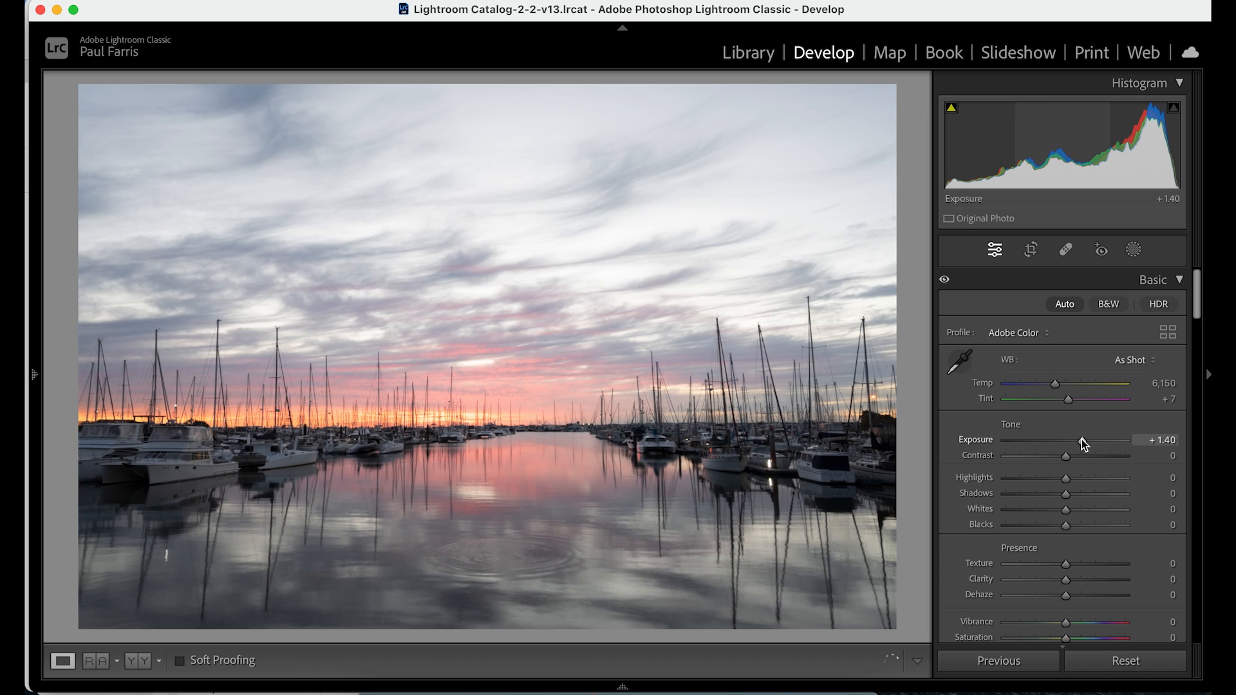
pyautogui.moveTo(1080, 441); pyautogui.dragTo(1093, 440)
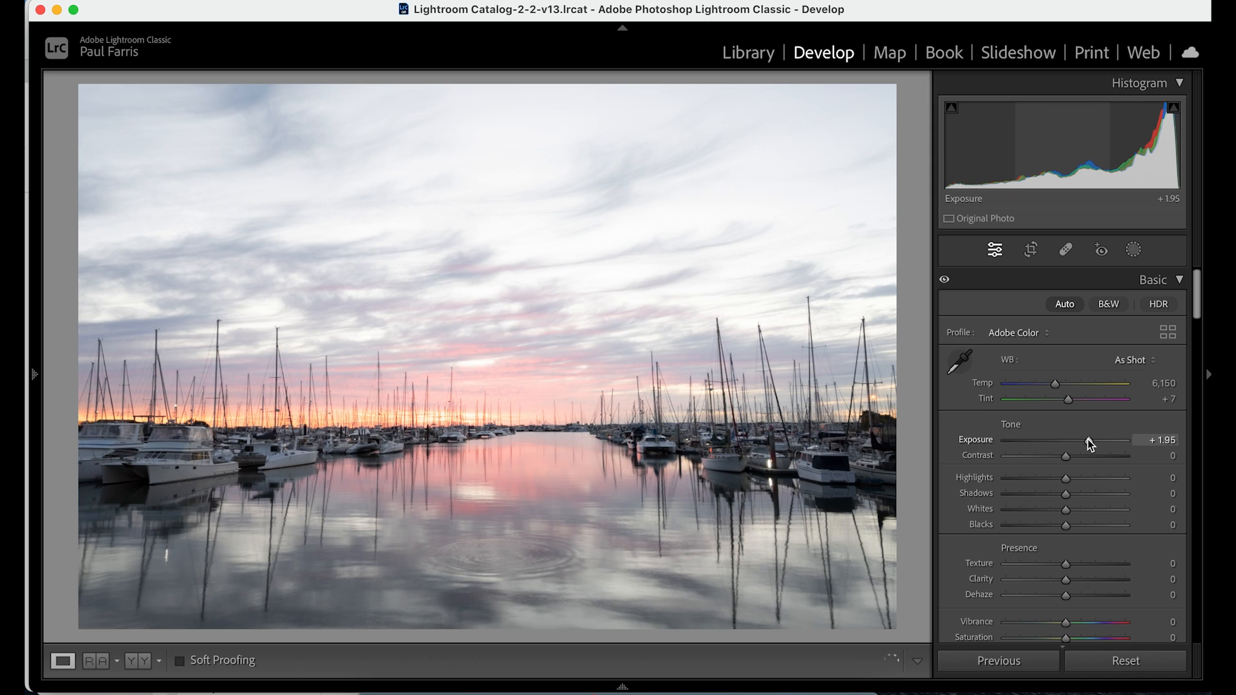
pyautogui.moveTo(1087, 439); pyautogui.dragTo(1092, 439)
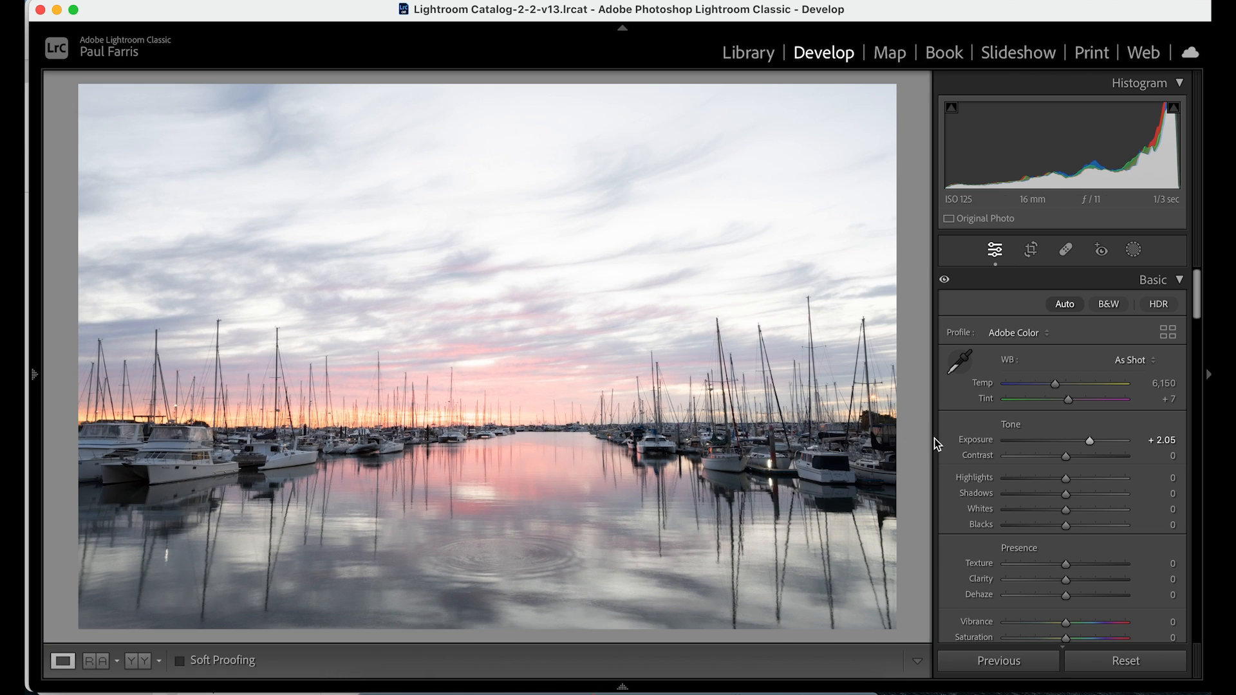
pyautogui.moveTo(1088, 444)
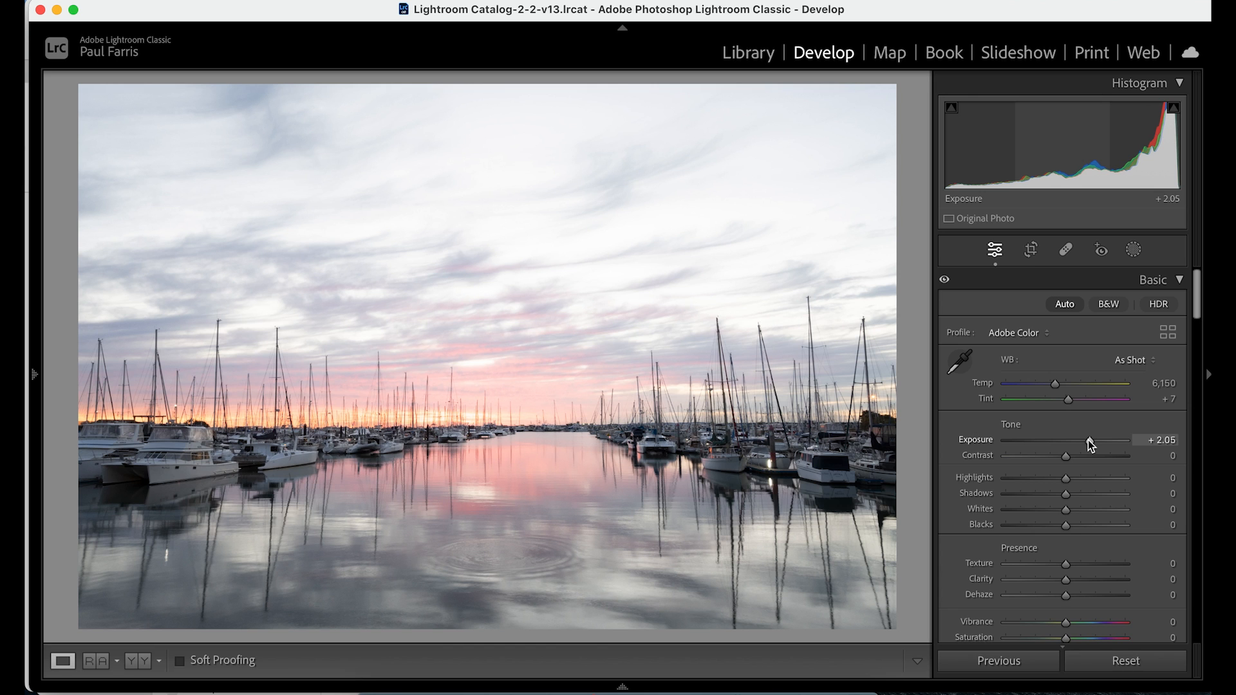
# Step: Bring Exposure down to +0.90 and lift Shadows to +95 for the boats and water
pyautogui.moveTo(1092, 440); pyautogui.dragTo(1073, 440)
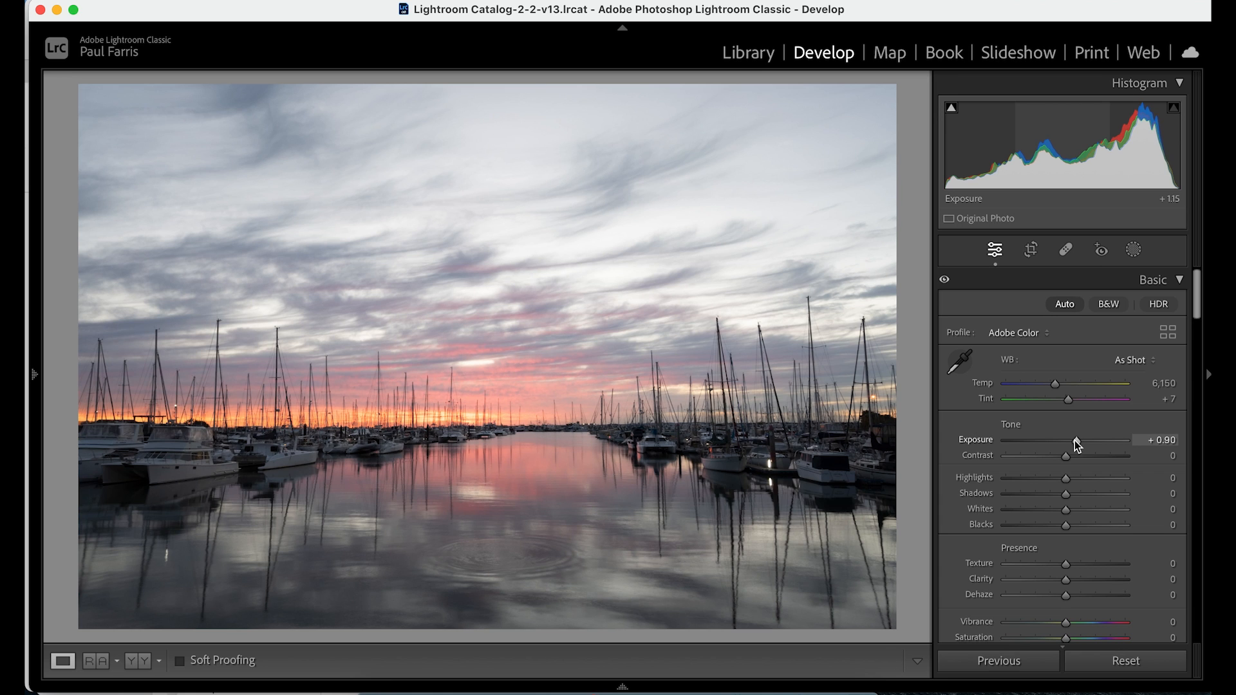
pyautogui.moveTo(1088, 440); pyautogui.dragTo(1076, 440)
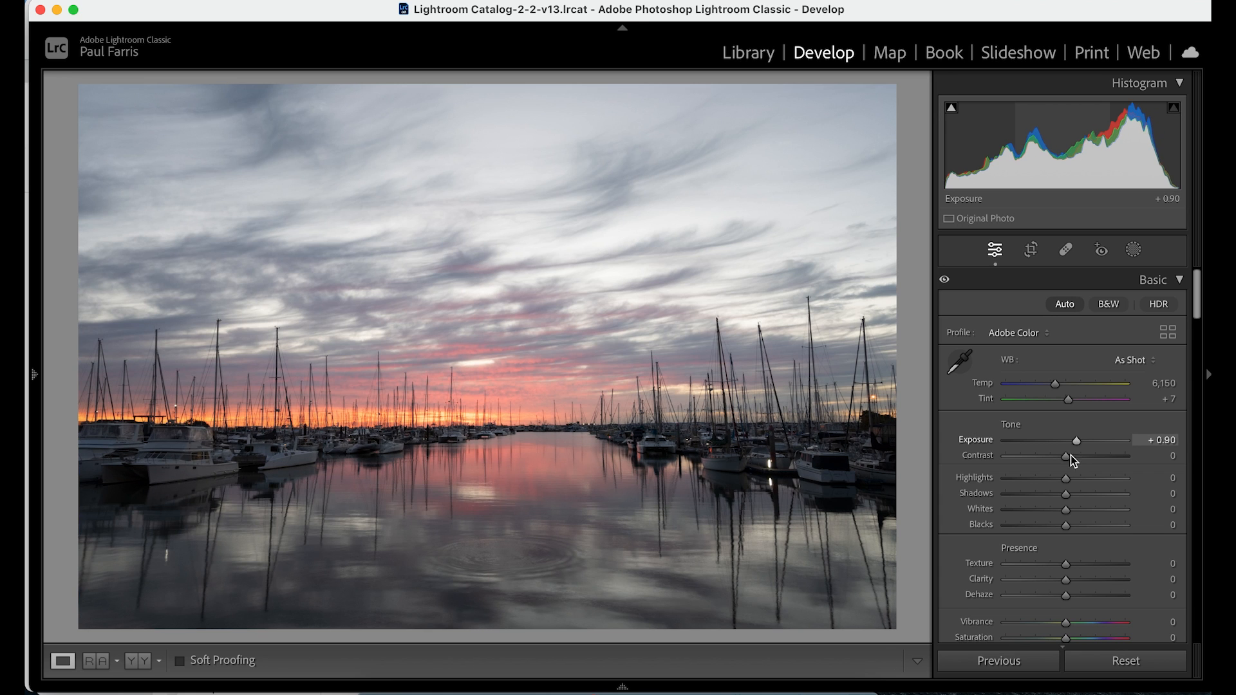
pyautogui.moveTo(1066, 494); pyautogui.dragTo(1096, 493)
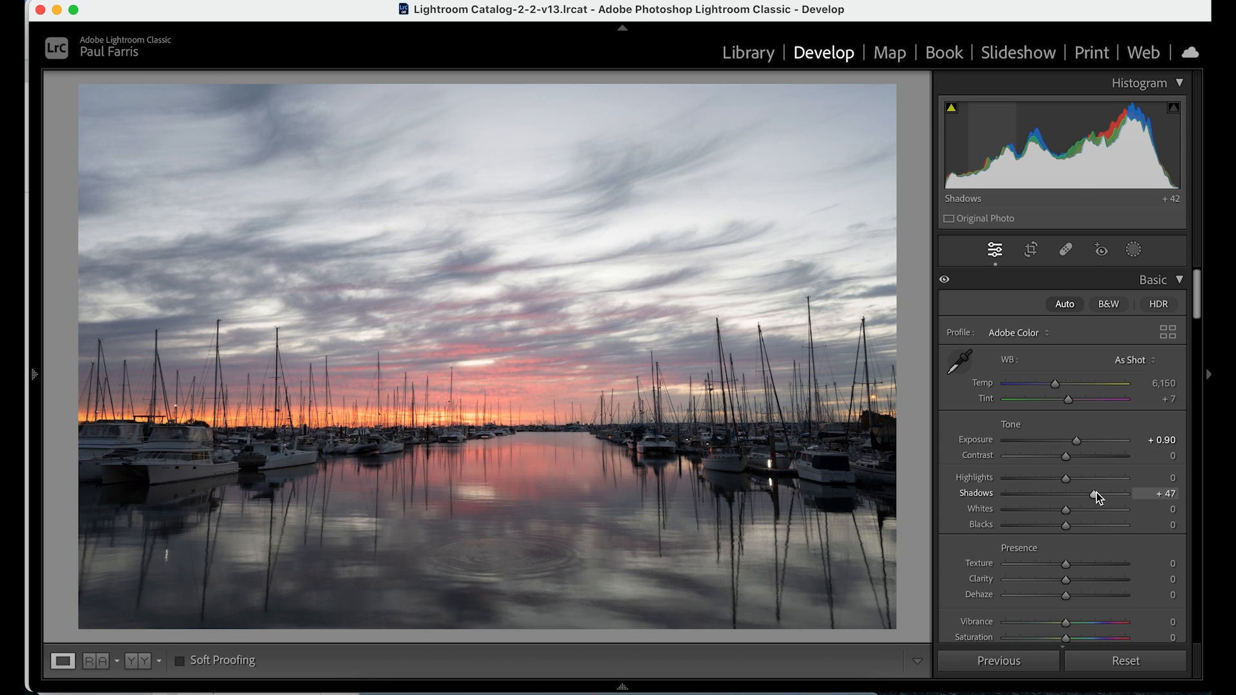
pyautogui.moveTo(1100, 493); pyautogui.dragTo(1123, 493)
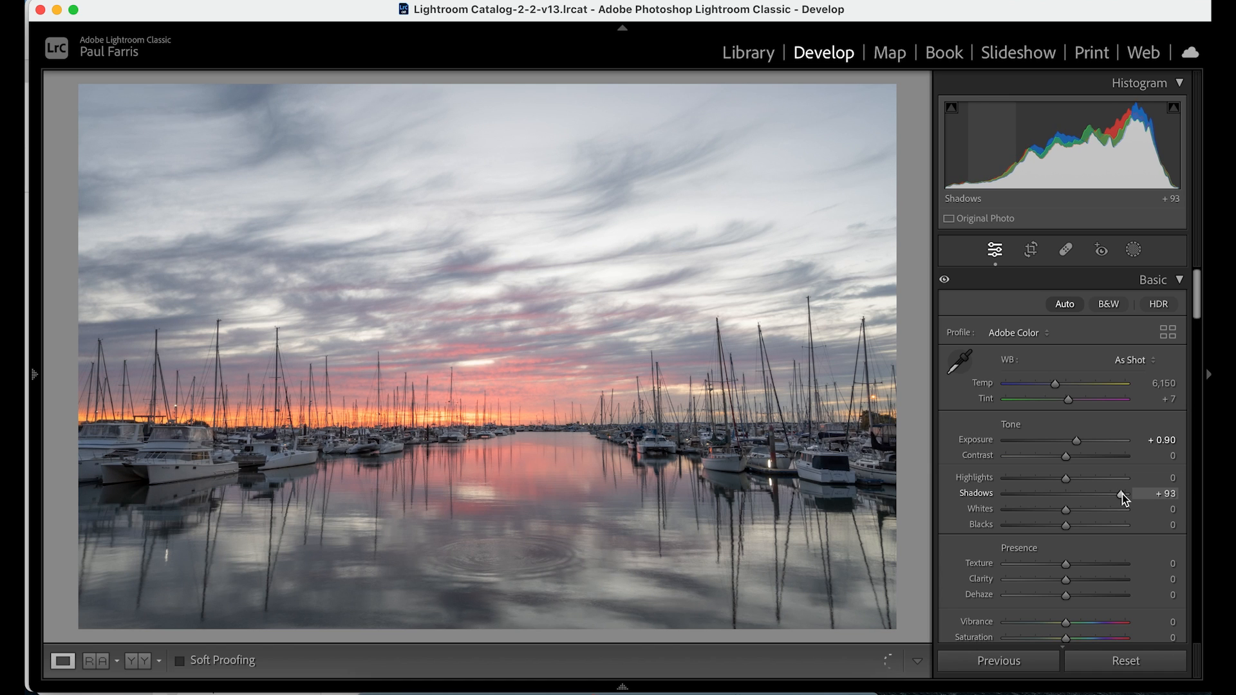
pyautogui.moveTo(1118, 493); pyautogui.dragTo(1129, 493)
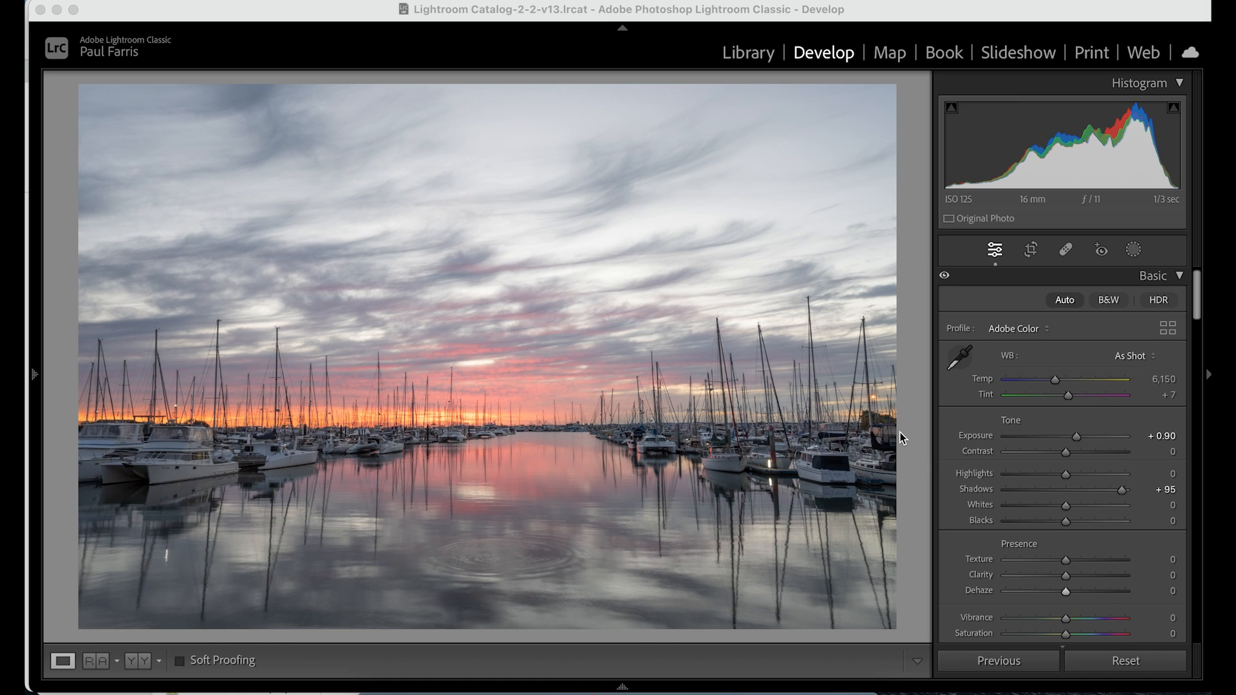
pyautogui.moveTo(1065, 593)
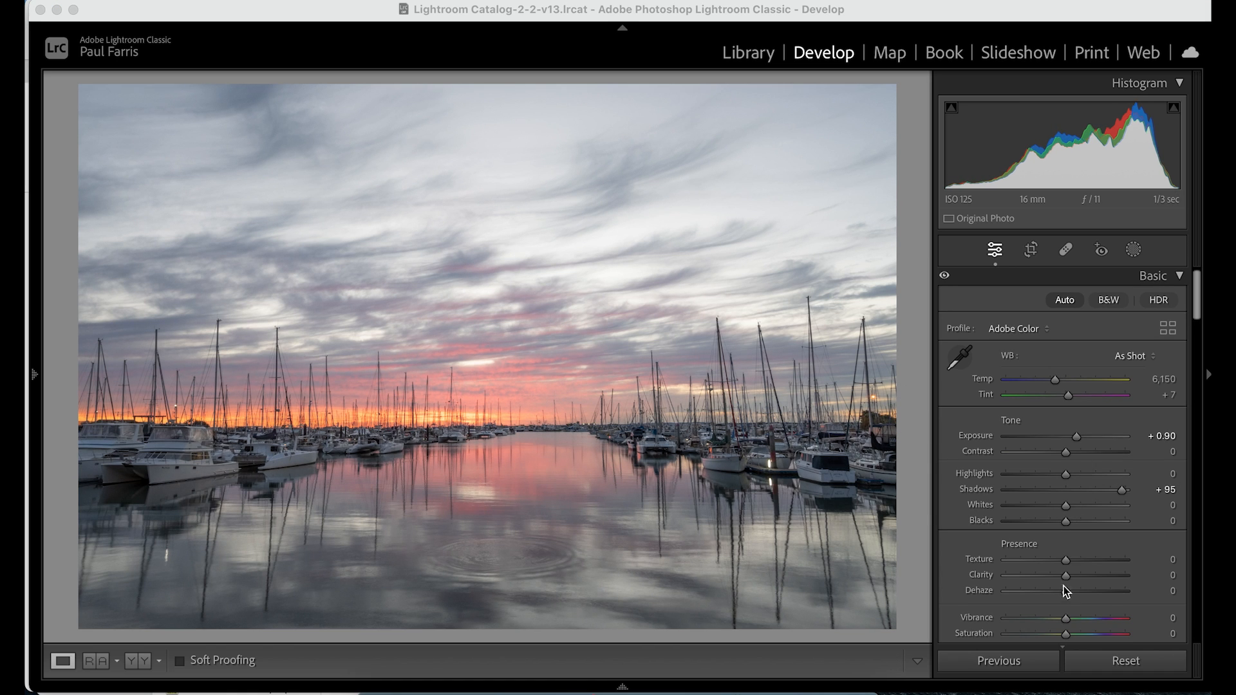
# Step: Add Dehaze, settling it at +42 to deepen the sunset sky
pyautogui.moveTo(1065, 591); pyautogui.dragTo(1071, 591)
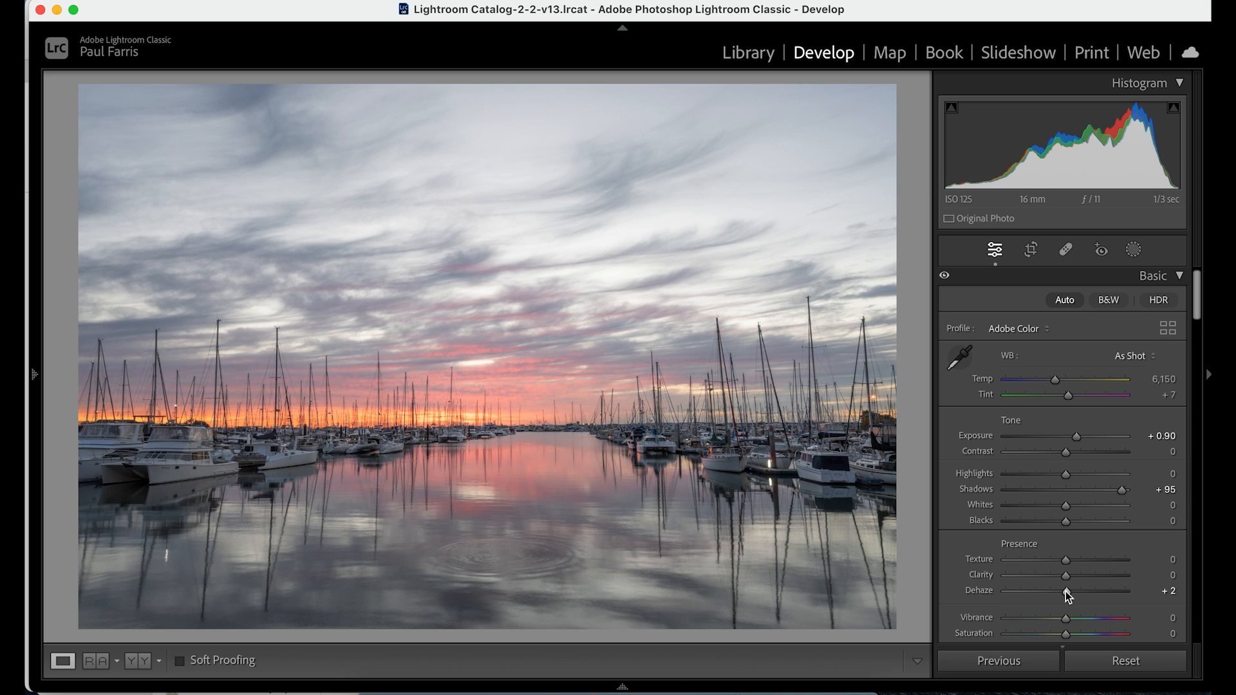
pyautogui.moveTo(1067, 591); pyautogui.dragTo(1095, 591)
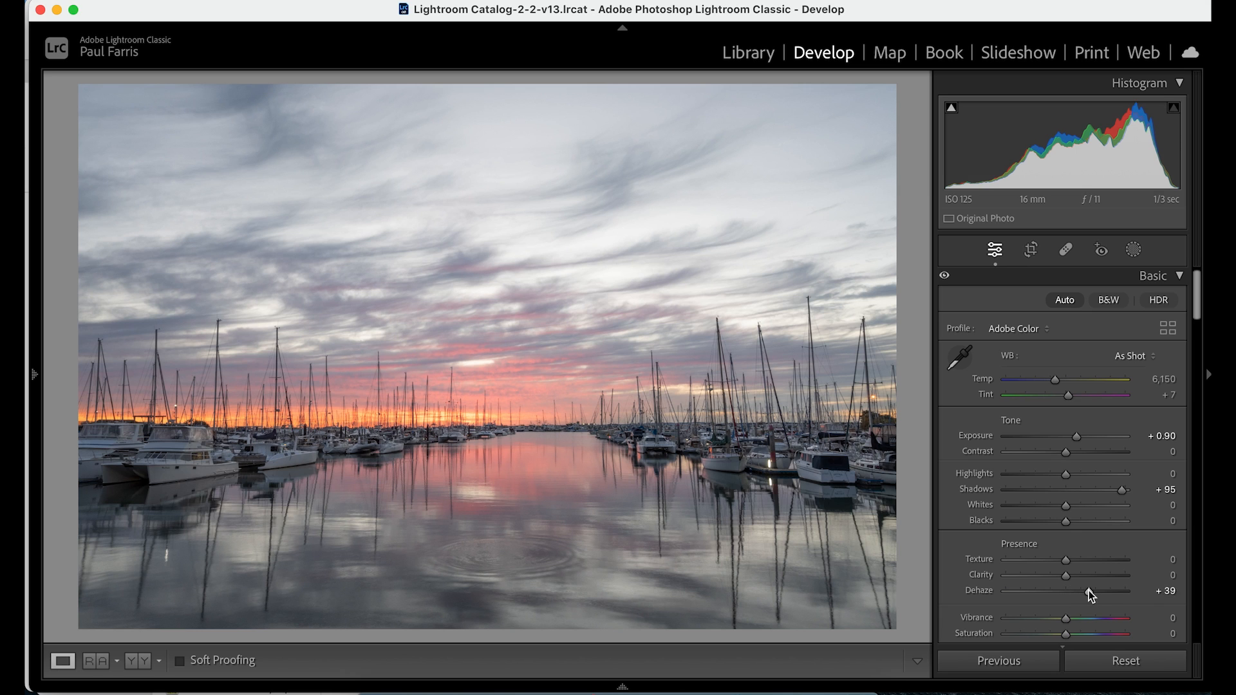
pyautogui.moveTo(1085, 592); pyautogui.dragTo(1092, 593)
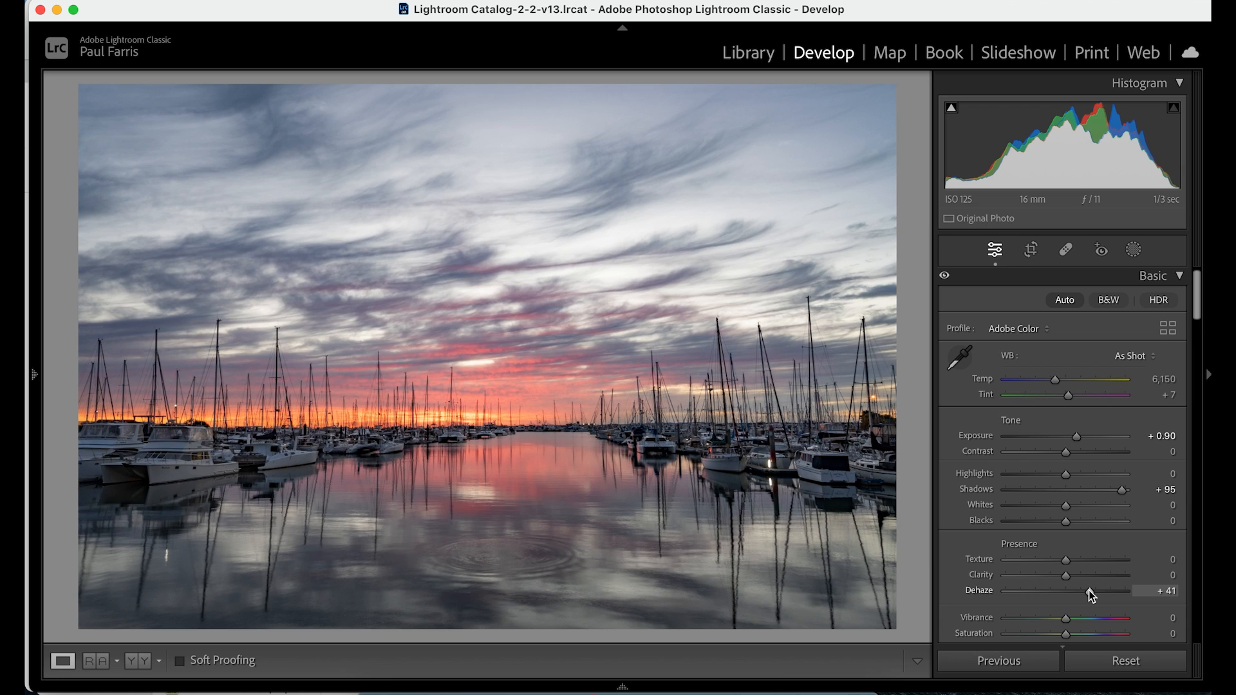
pyautogui.moveTo(1087, 591); pyautogui.dragTo(1091, 591)
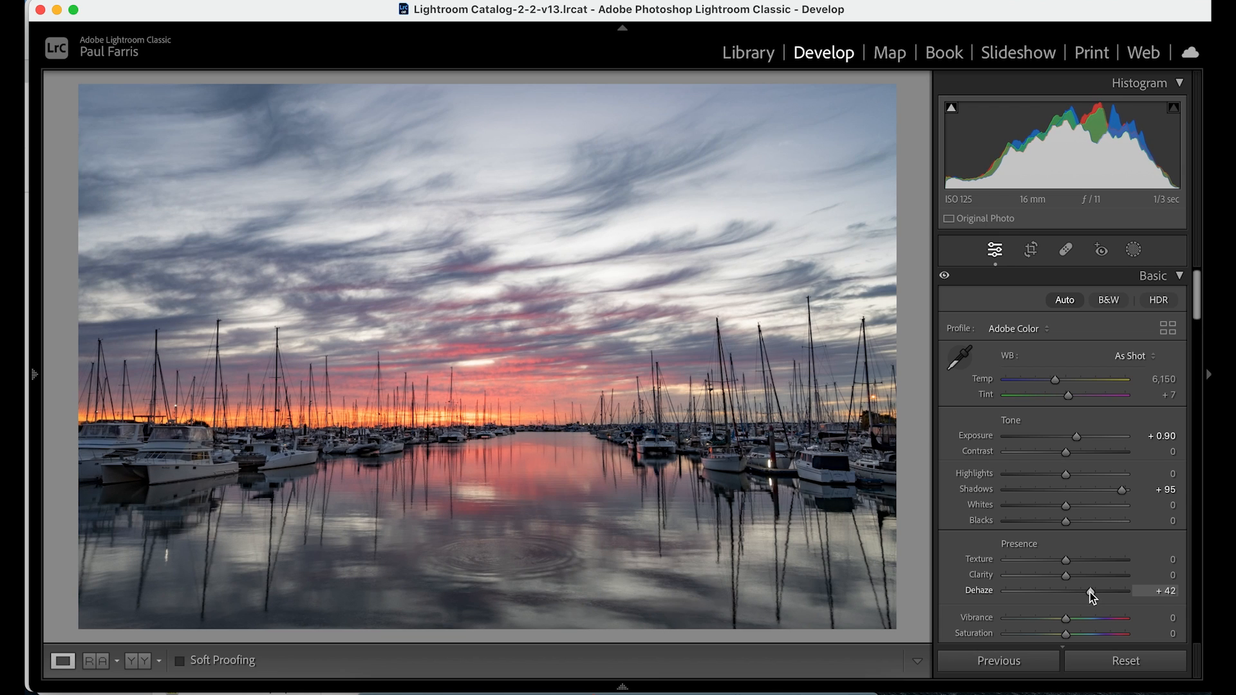
pyautogui.moveTo(924, 413)
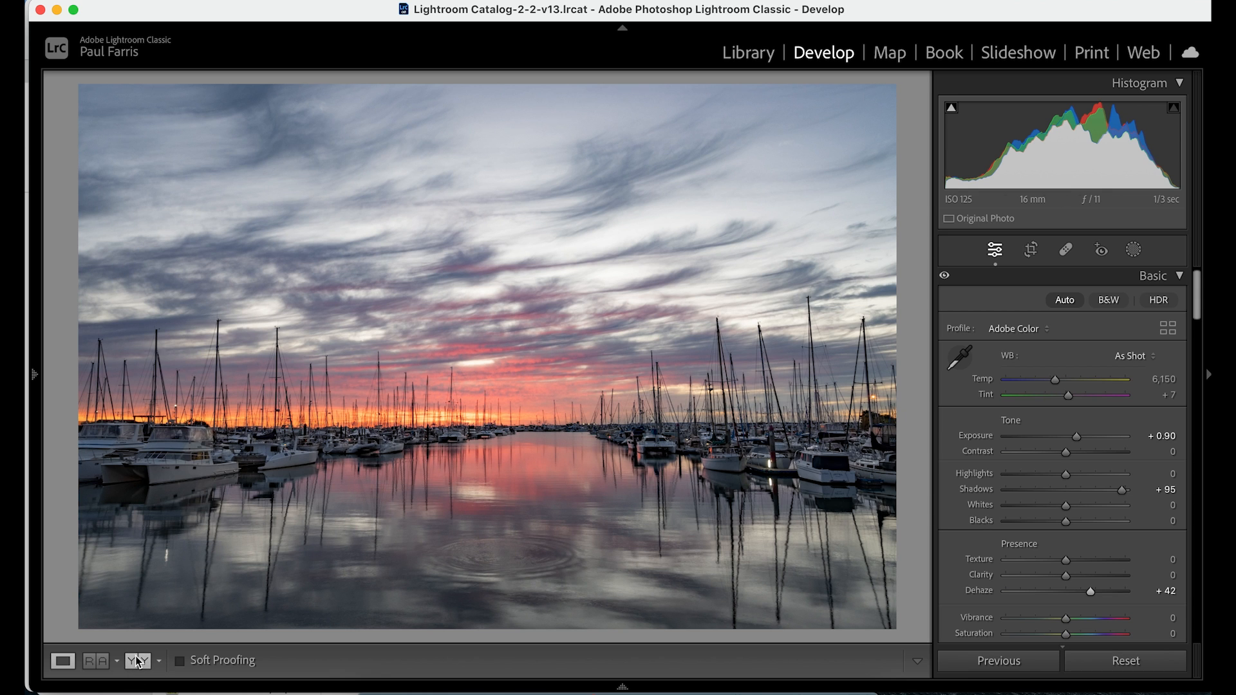
pyautogui.click(135, 660)
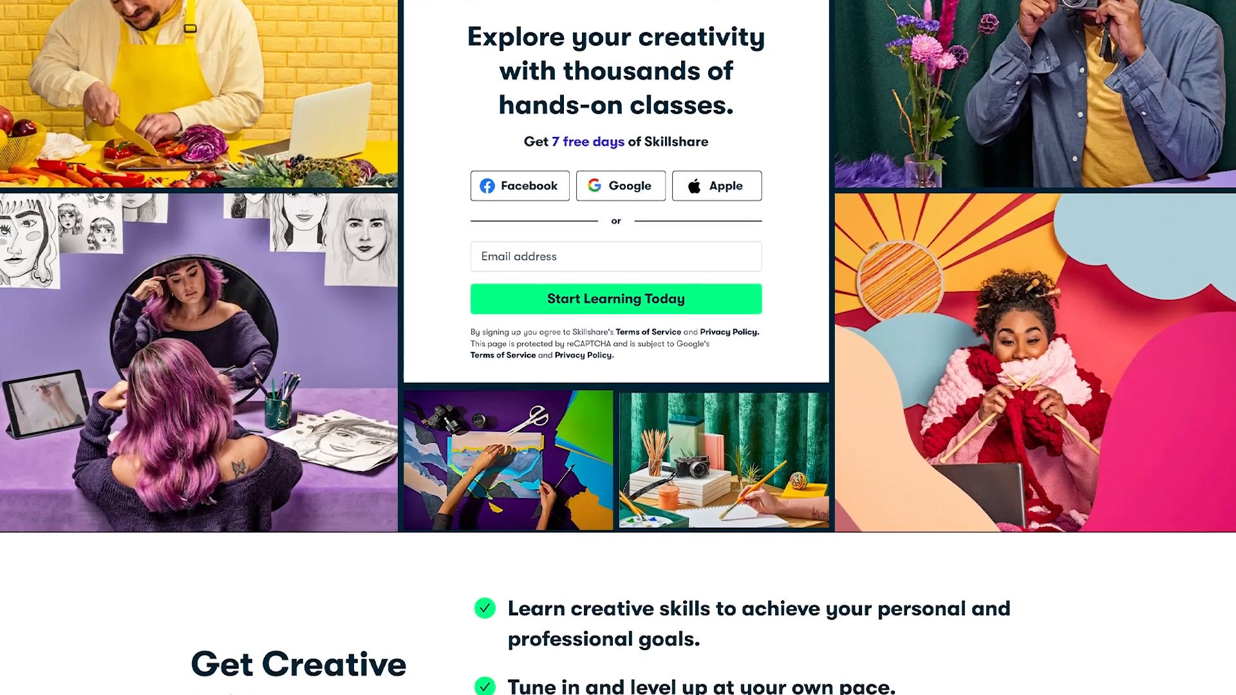
# Step: Scroll down the Skillshare page to the online courses catalogue
pyautogui.scroll(-3)
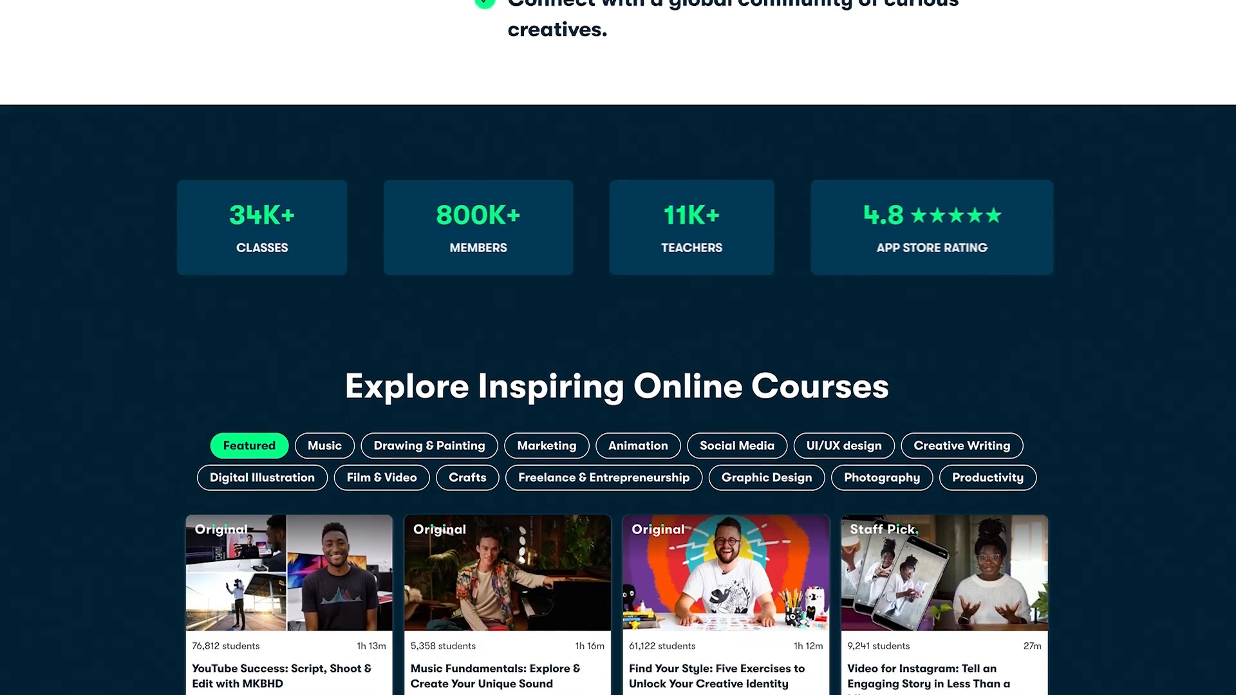
pyautogui.scroll(-3)
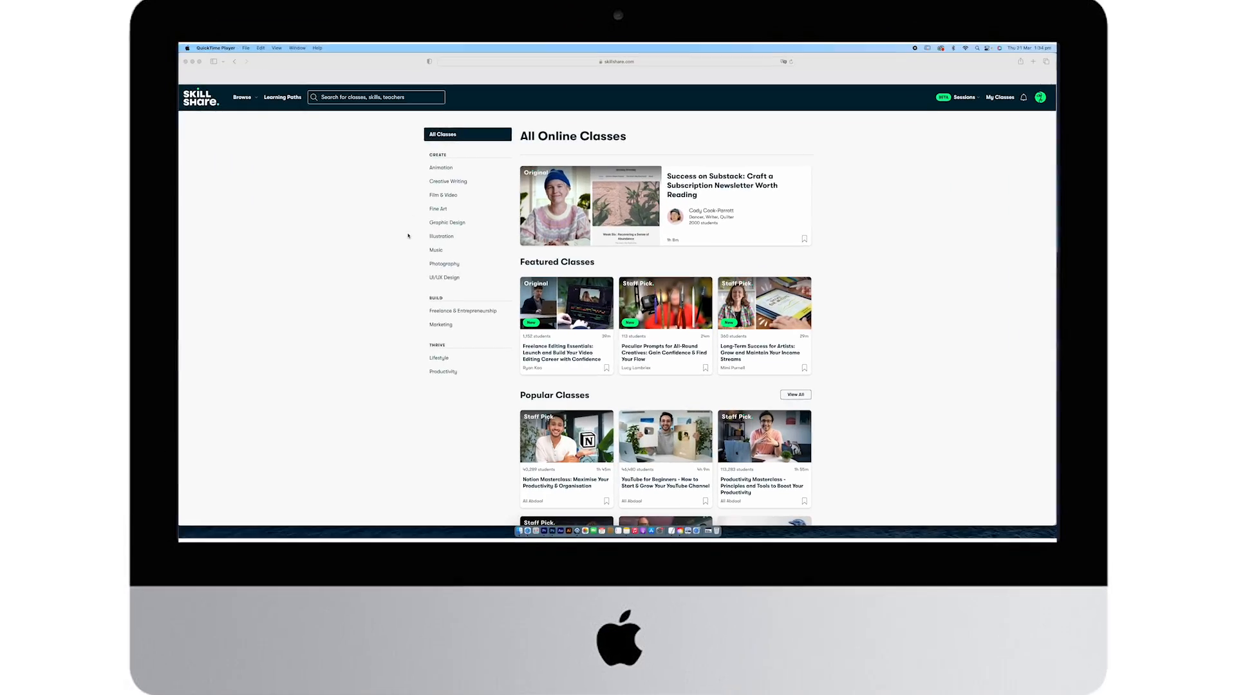
# Step: Browse the Photography category on Skillshare and search the catalogue for 'Lightroom'
pyautogui.click(444, 263)
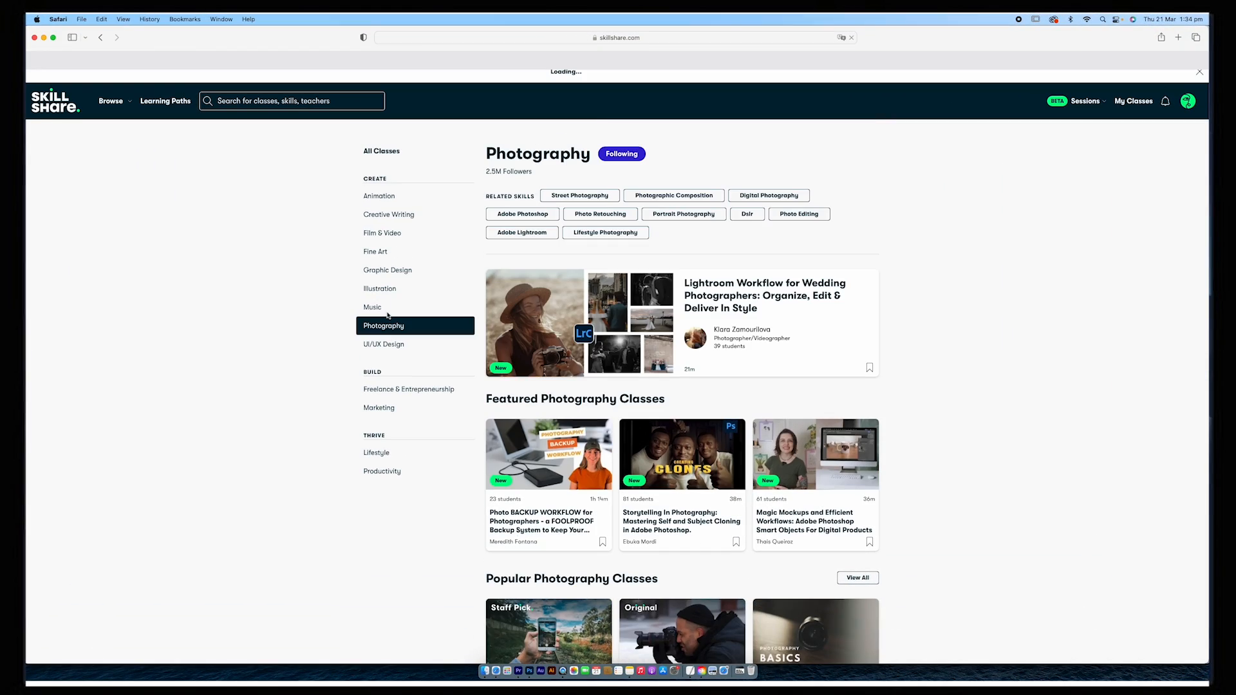
pyautogui.scroll(-3)
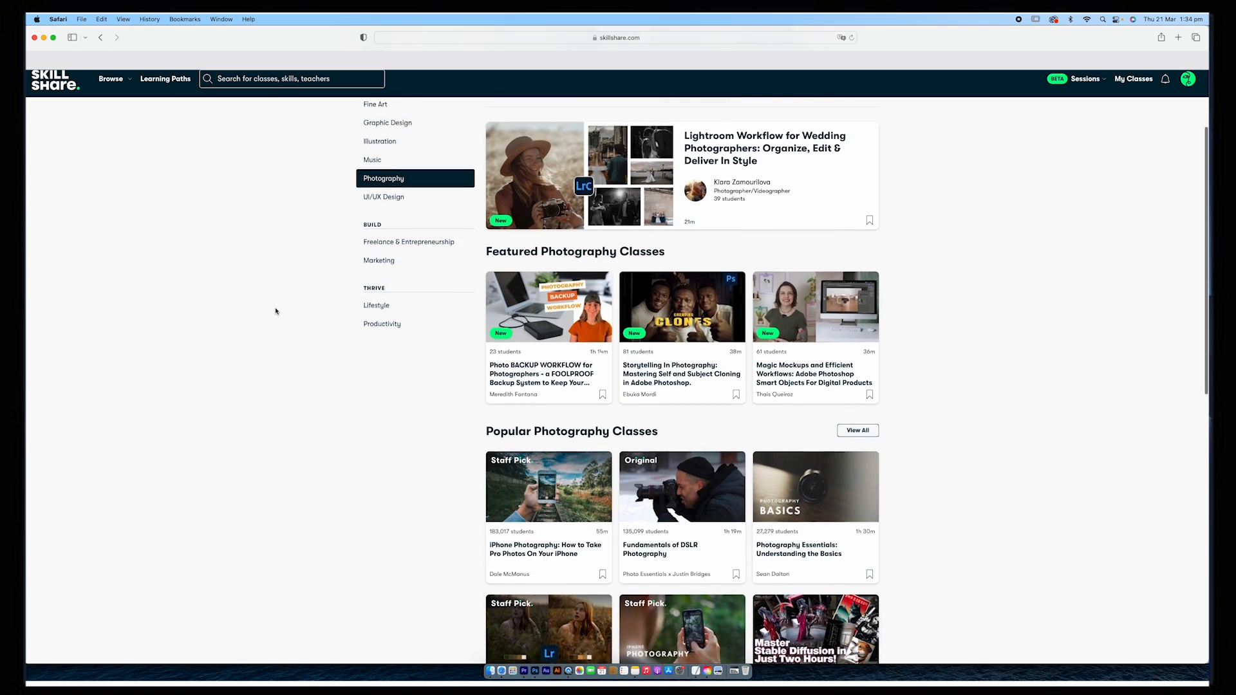
pyautogui.scroll(-3)
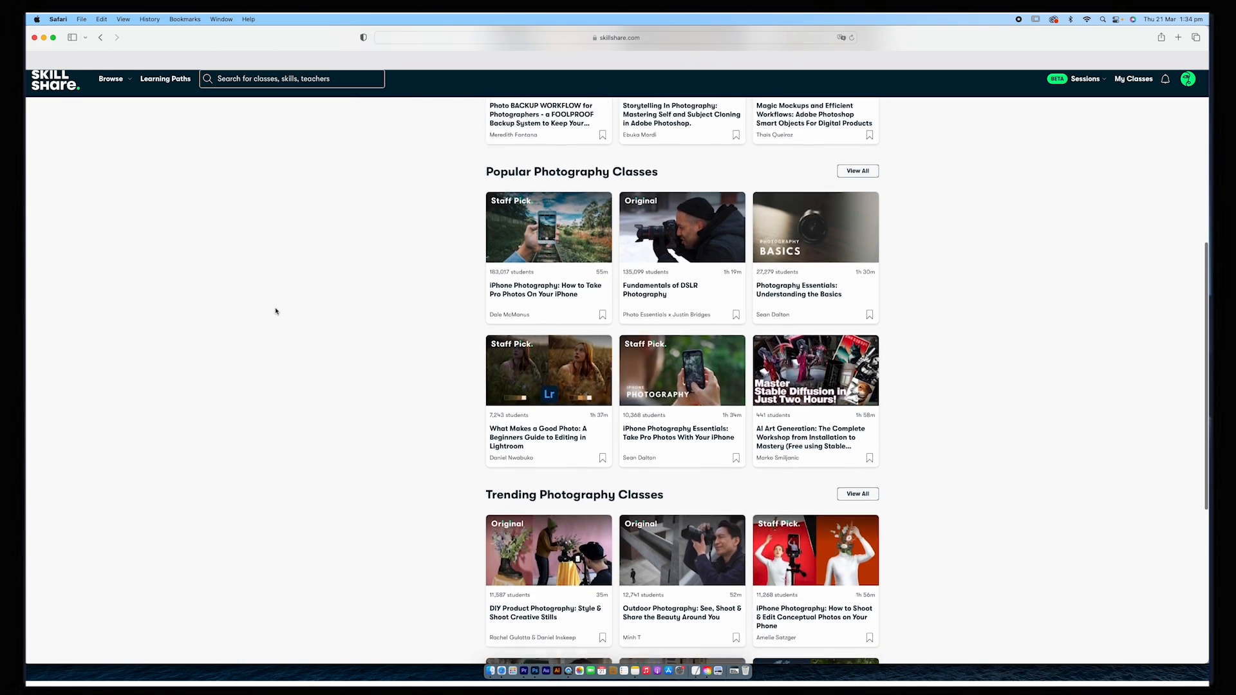
pyautogui.write('Lightroom')
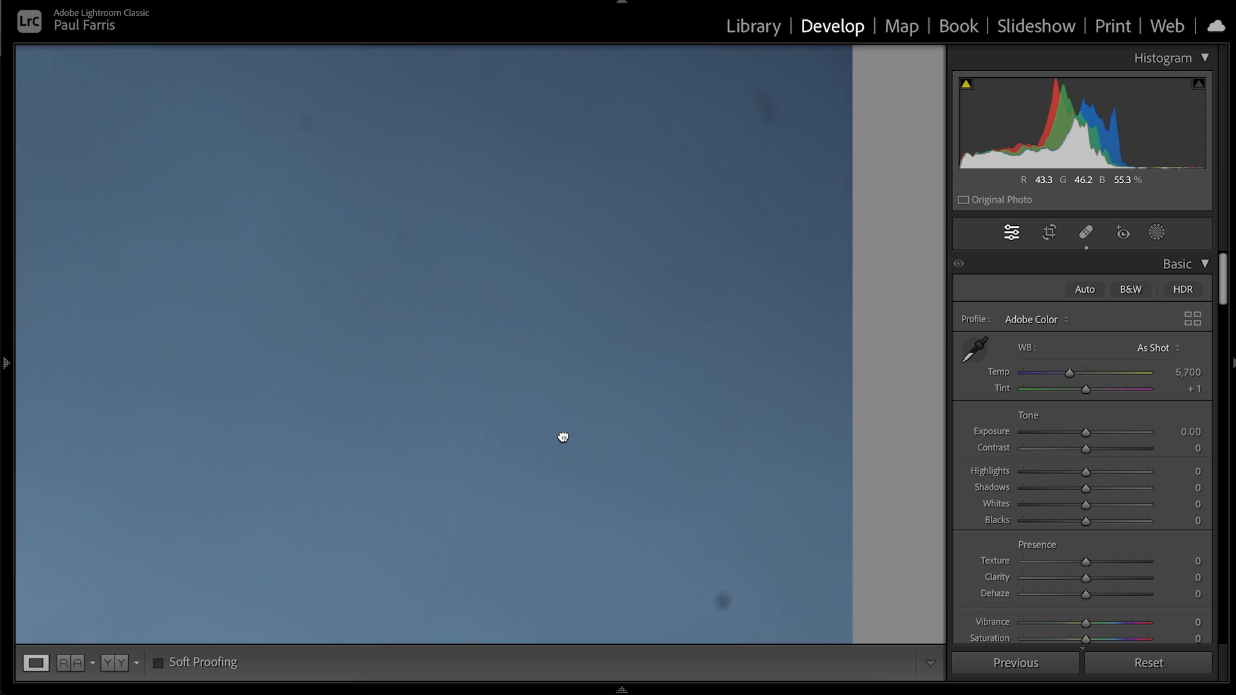
# Step: Zoom back out to fit the whole London riverside photo in view
pyautogui.click(720, 602)
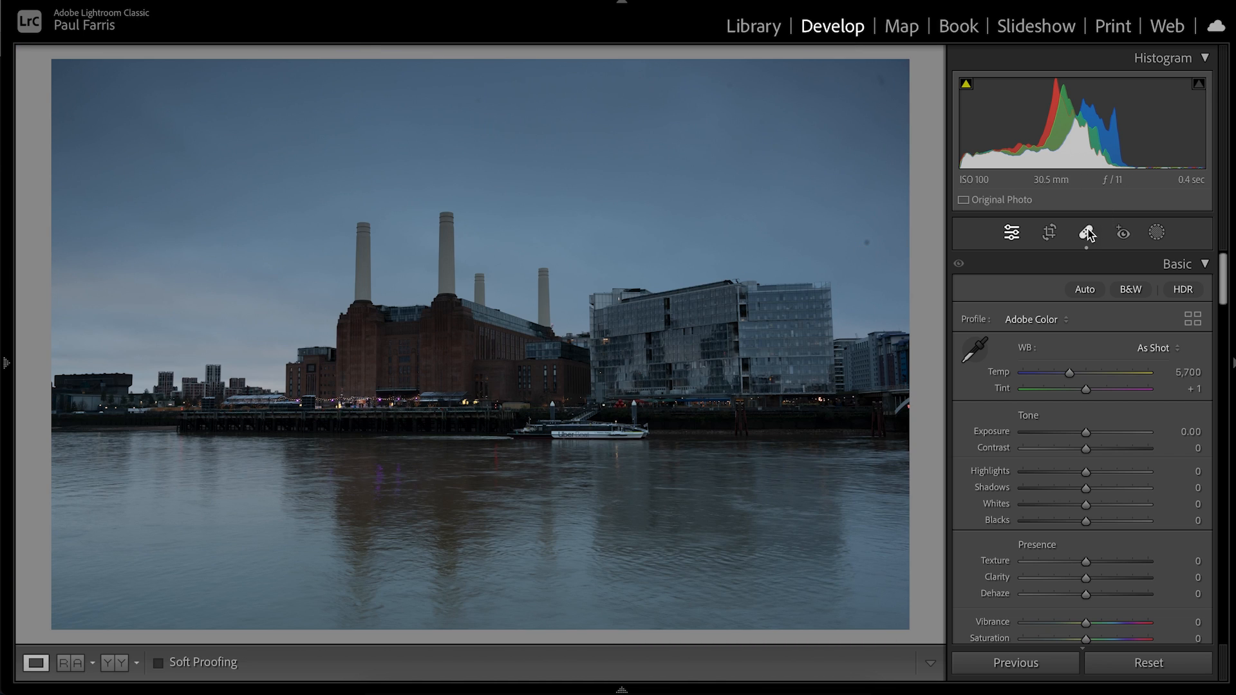
# Step: With the Healing tool, enable Visualize Spots, raise its threshold, and choose Content-Aware Remove mode
pyautogui.click(1087, 233)
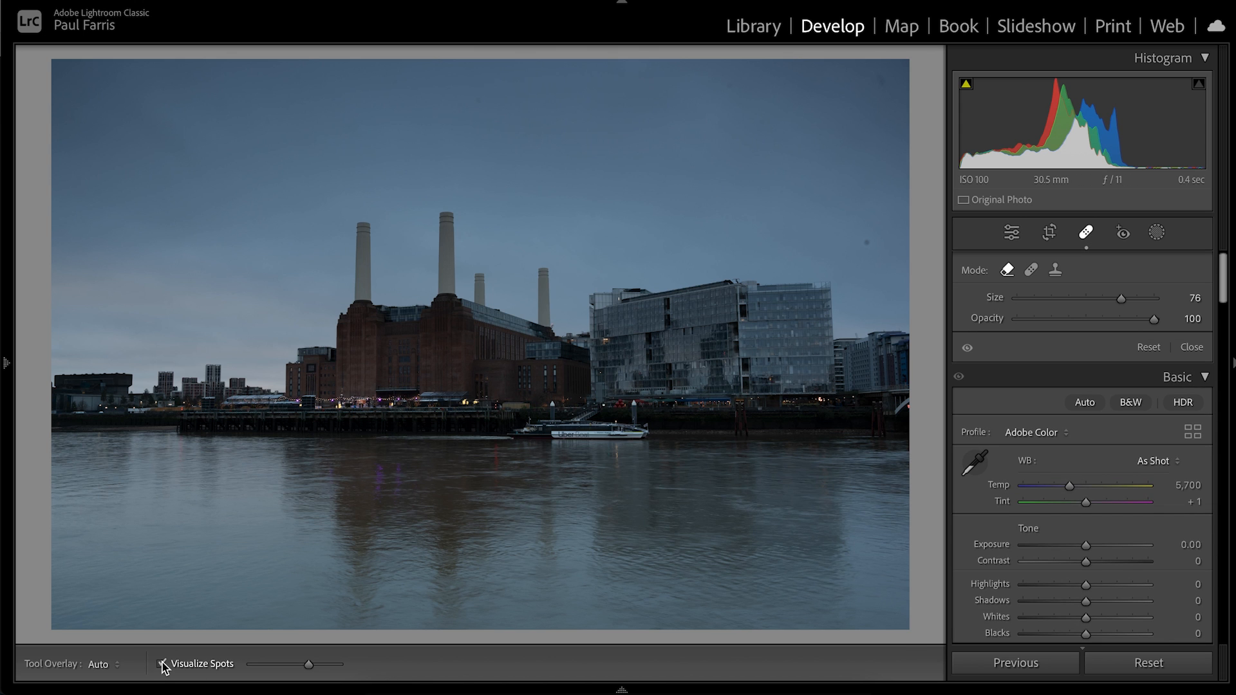
pyautogui.click(161, 663)
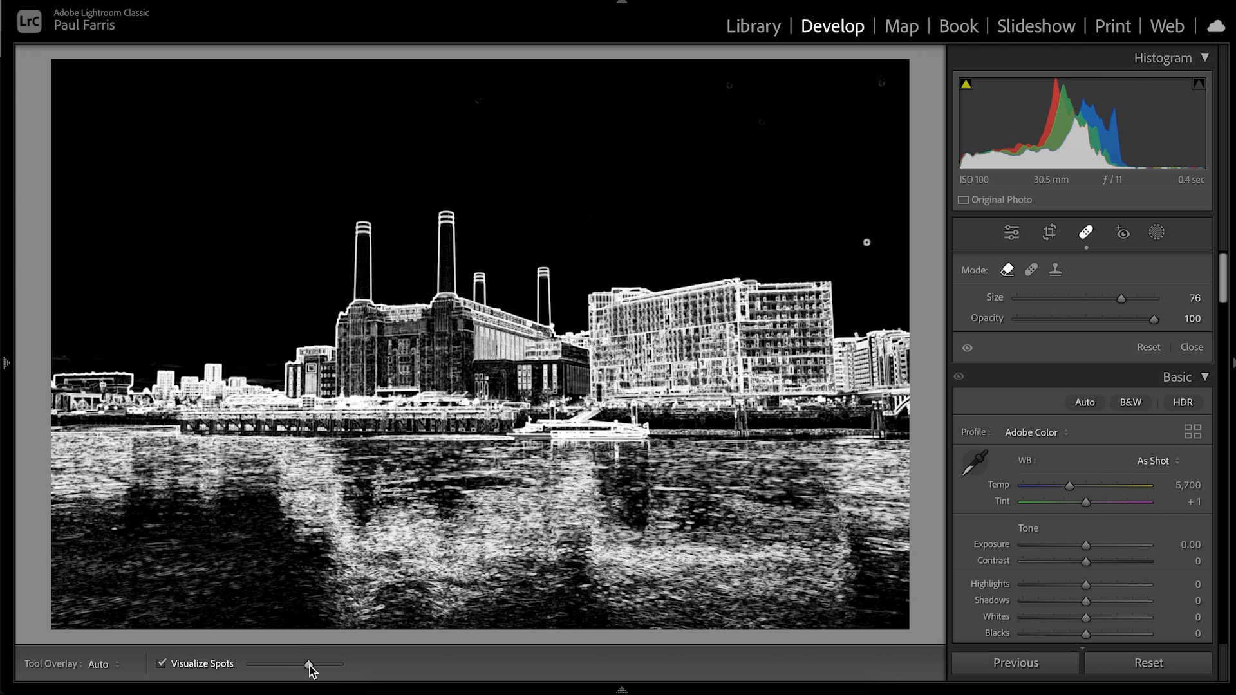
pyautogui.moveTo(309, 668); pyautogui.dragTo(324, 670)
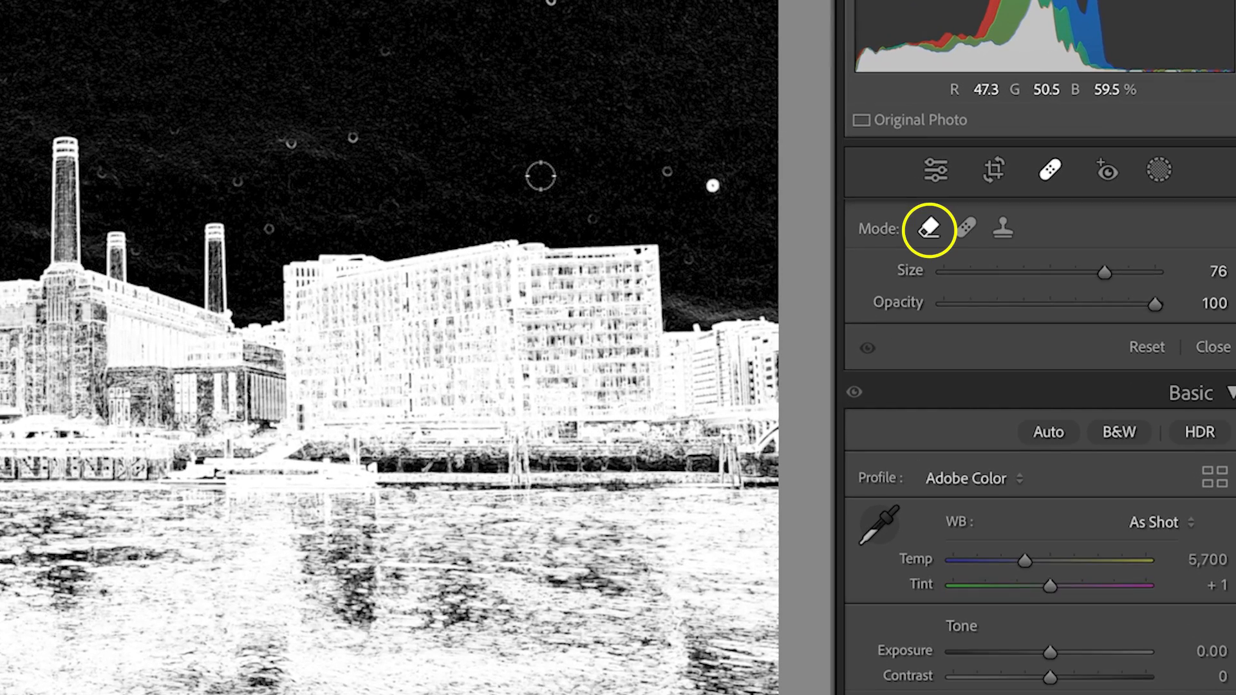
pyautogui.click(964, 230)
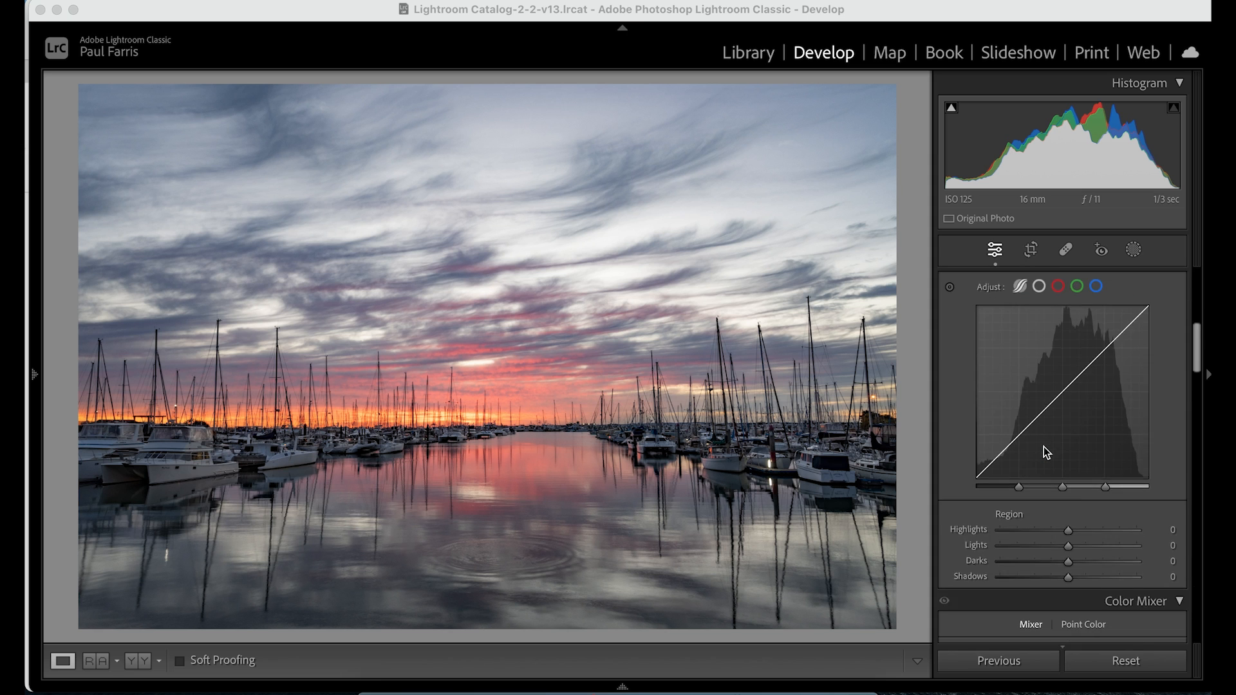
# Step: Apply a Post-Crop Vignetting amount of -13 in the Effects panel
pyautogui.scroll(-3)
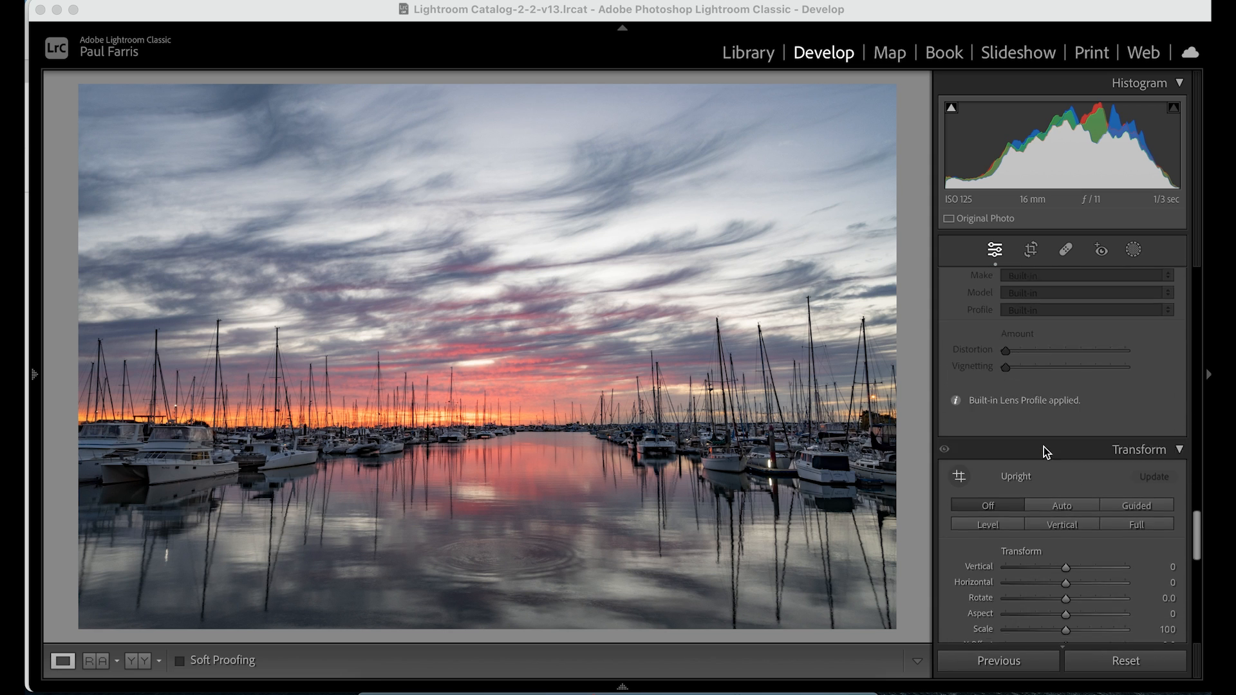
pyautogui.scroll(-3)
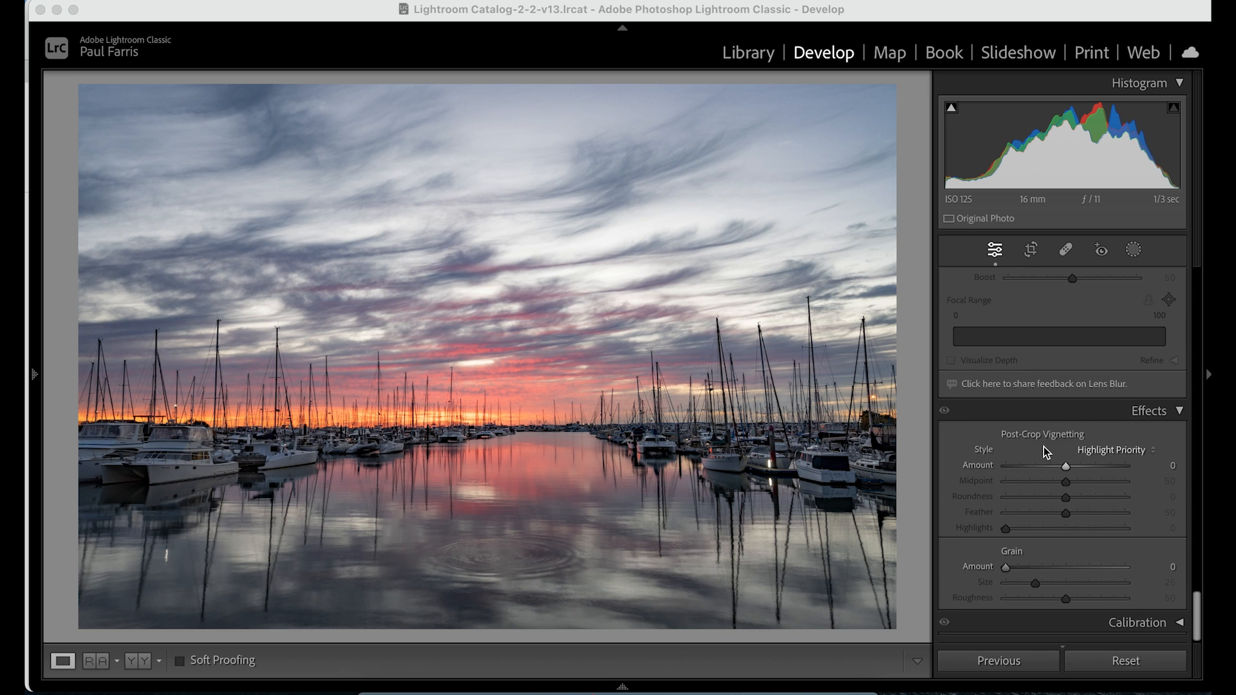
pyautogui.moveTo(1066, 467); pyautogui.dragTo(1056, 466)
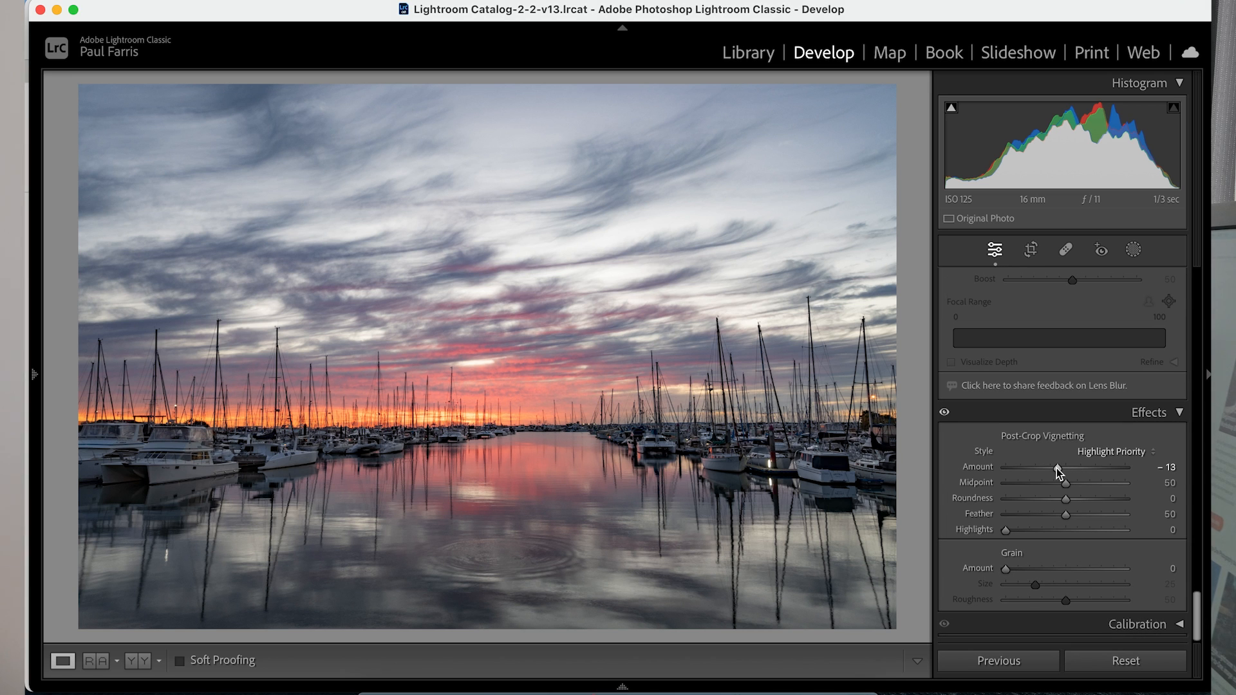